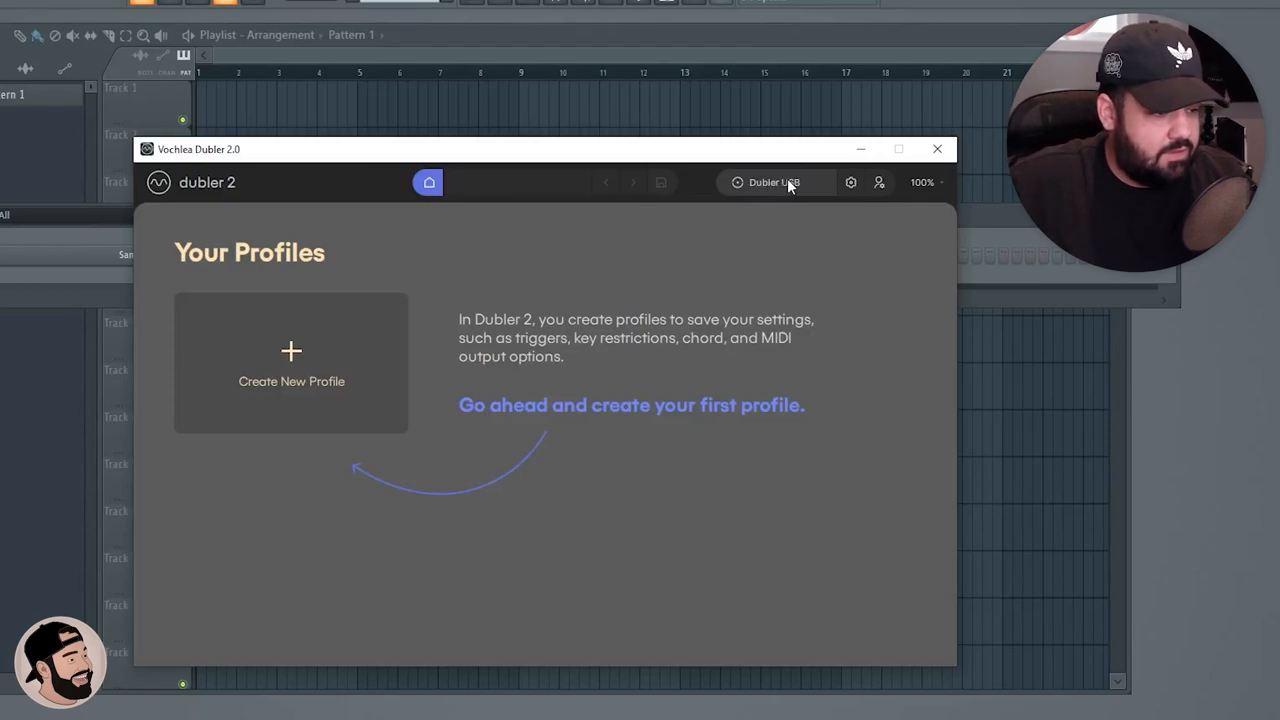
Inspect Dubler 2's audio device settings and the ASIO driver panel, then close the driver panel
click(777, 182)
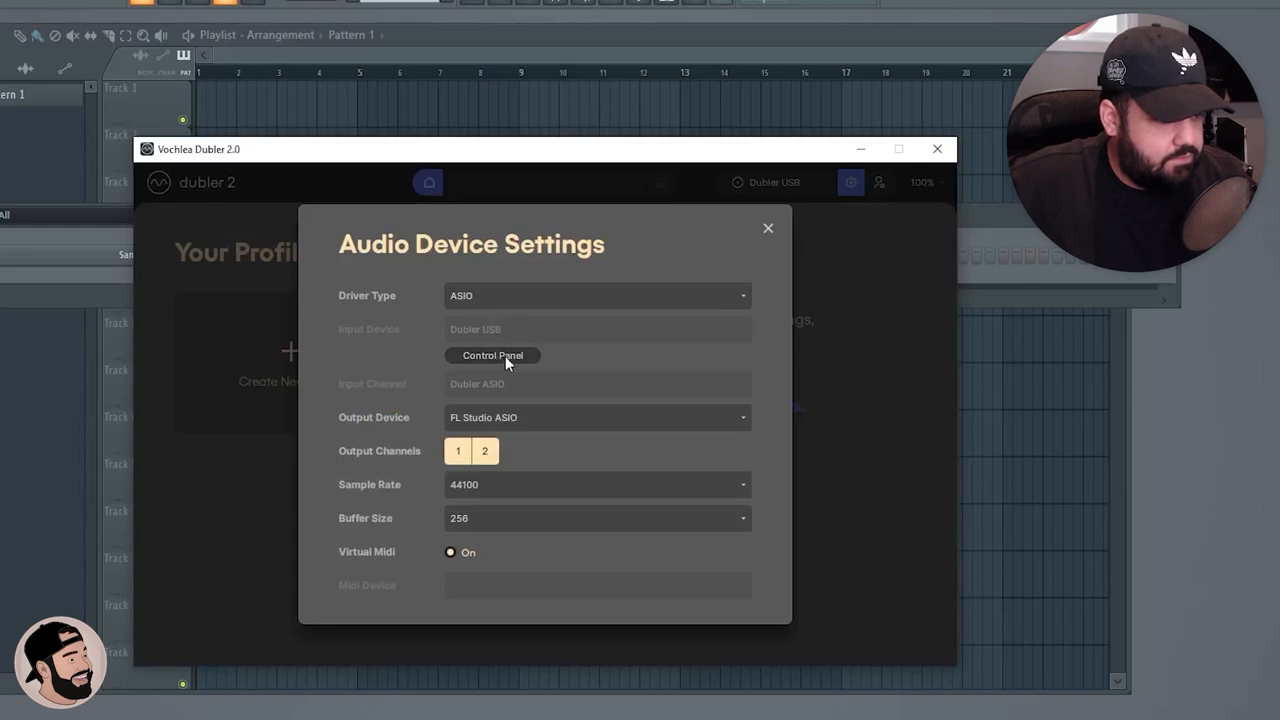
click(492, 355)
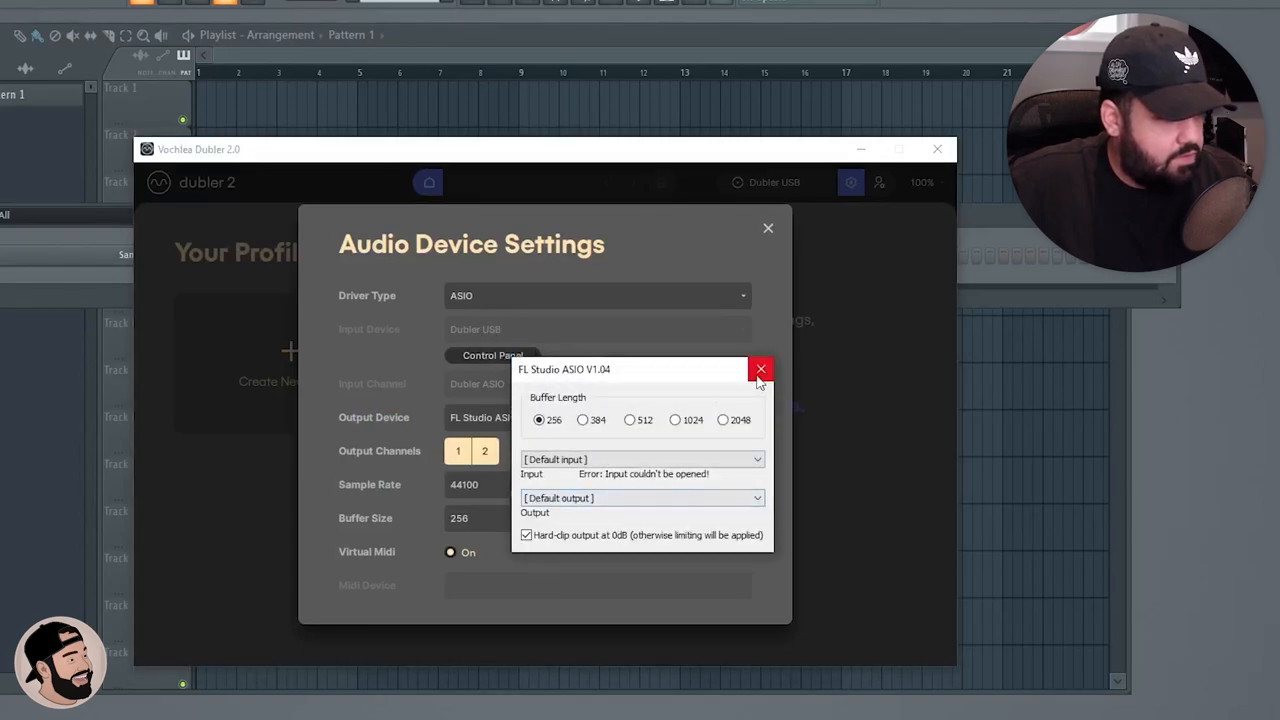
click(760, 369)
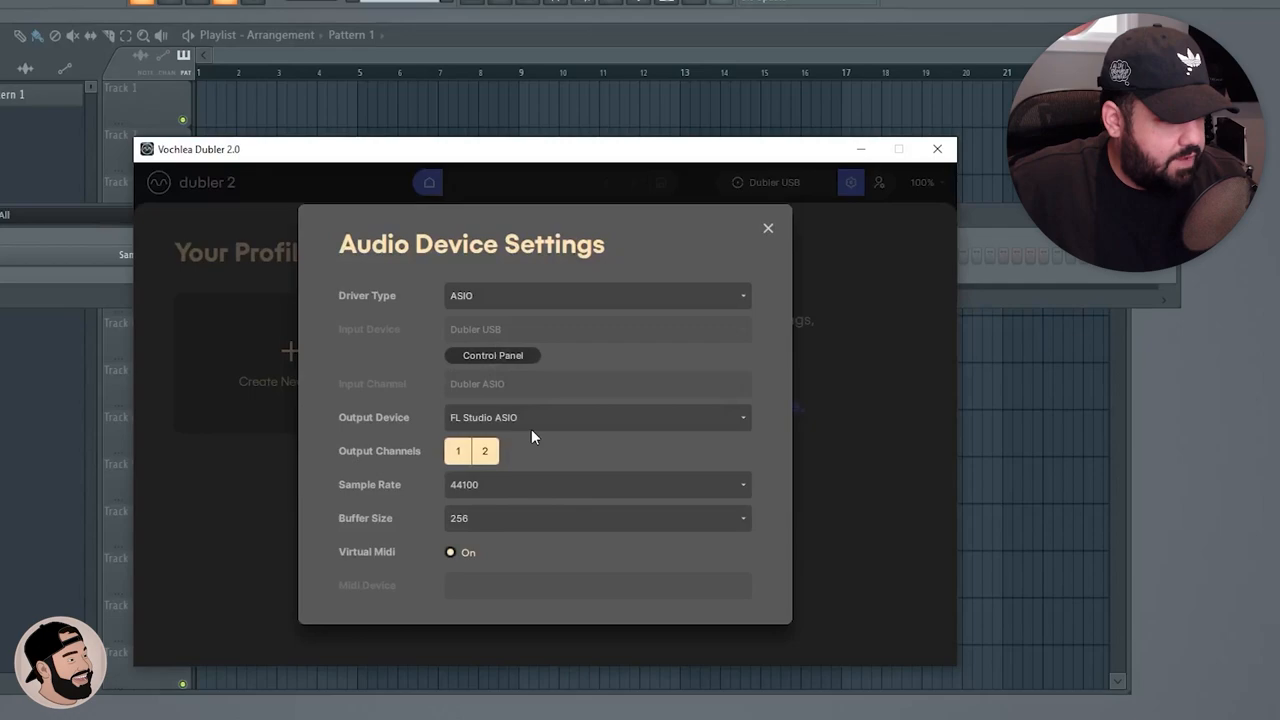
mouse_move(495, 335)
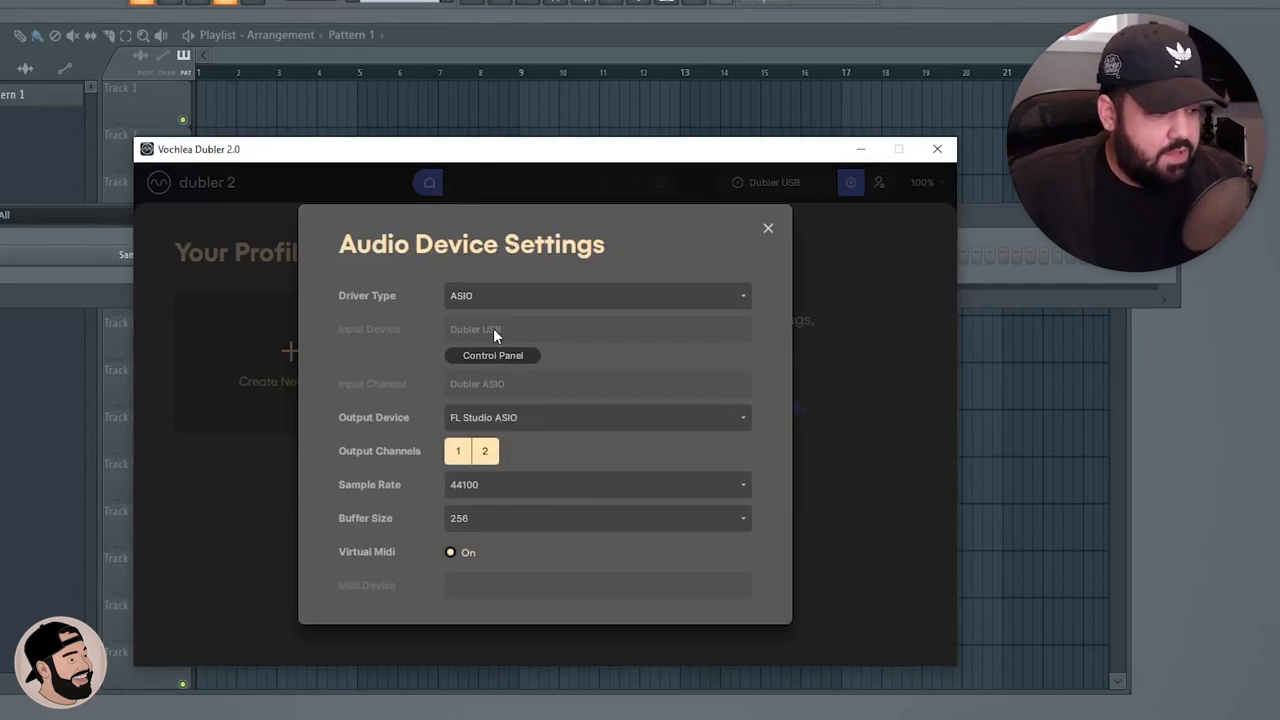
mouse_move(602, 323)
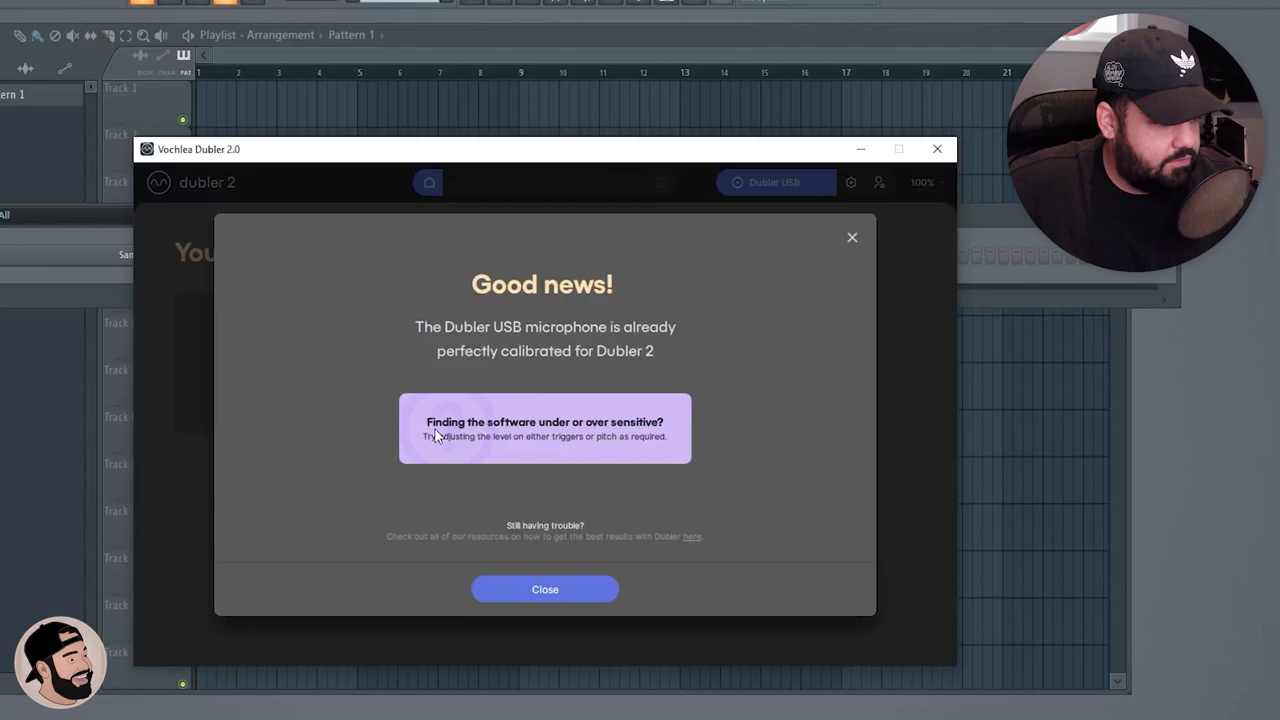
mouse_move(582, 436)
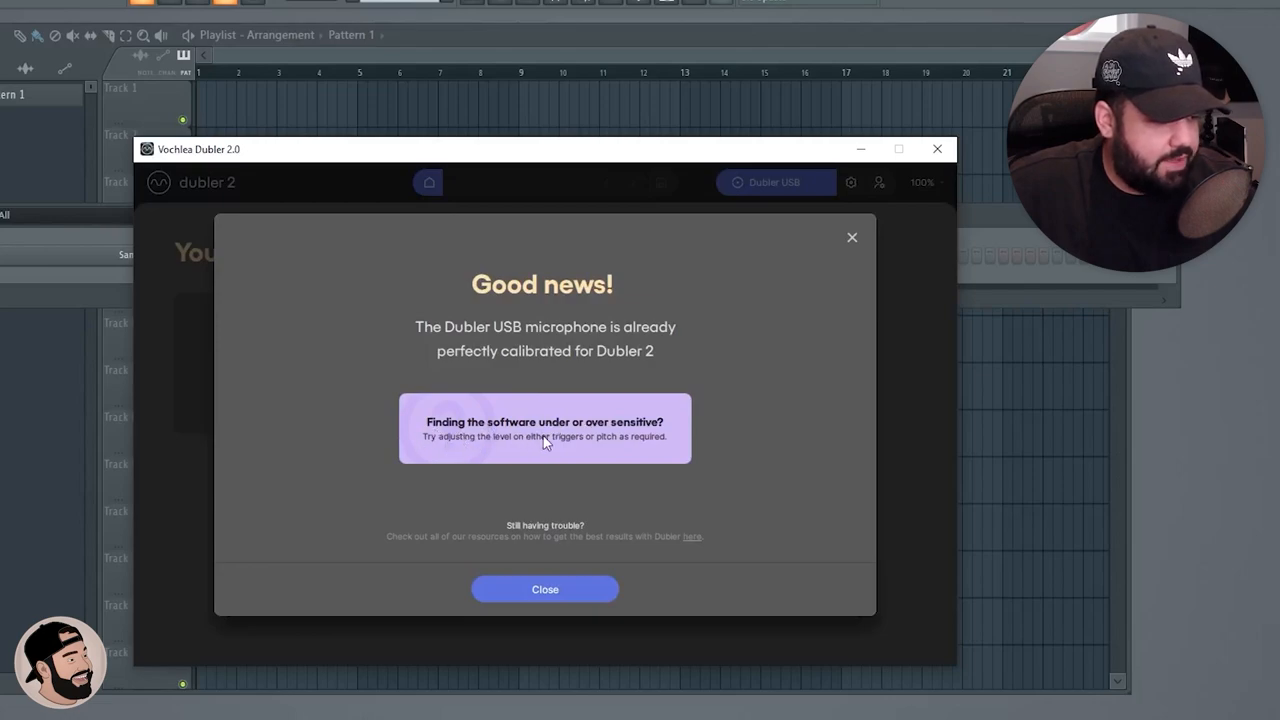
Dismiss the calibration notice, turn pitch detection off, and move Dubler over the playlist
click(545, 588)
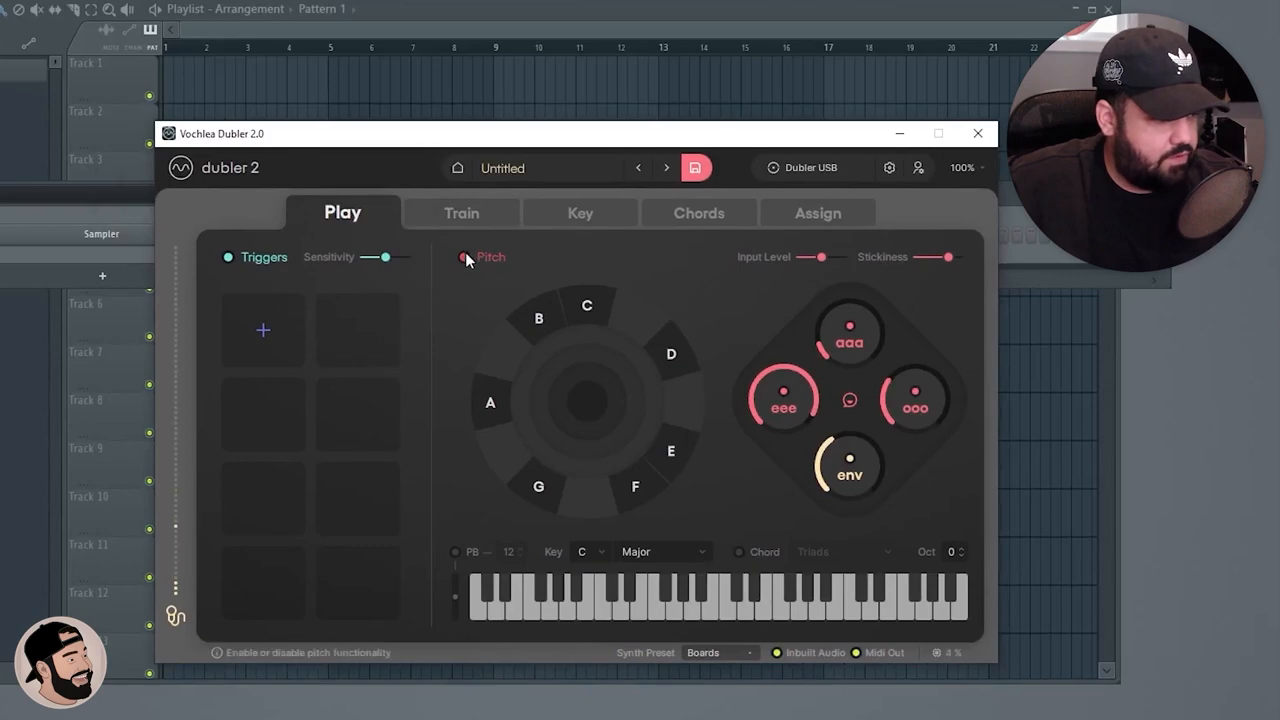
click(461, 257)
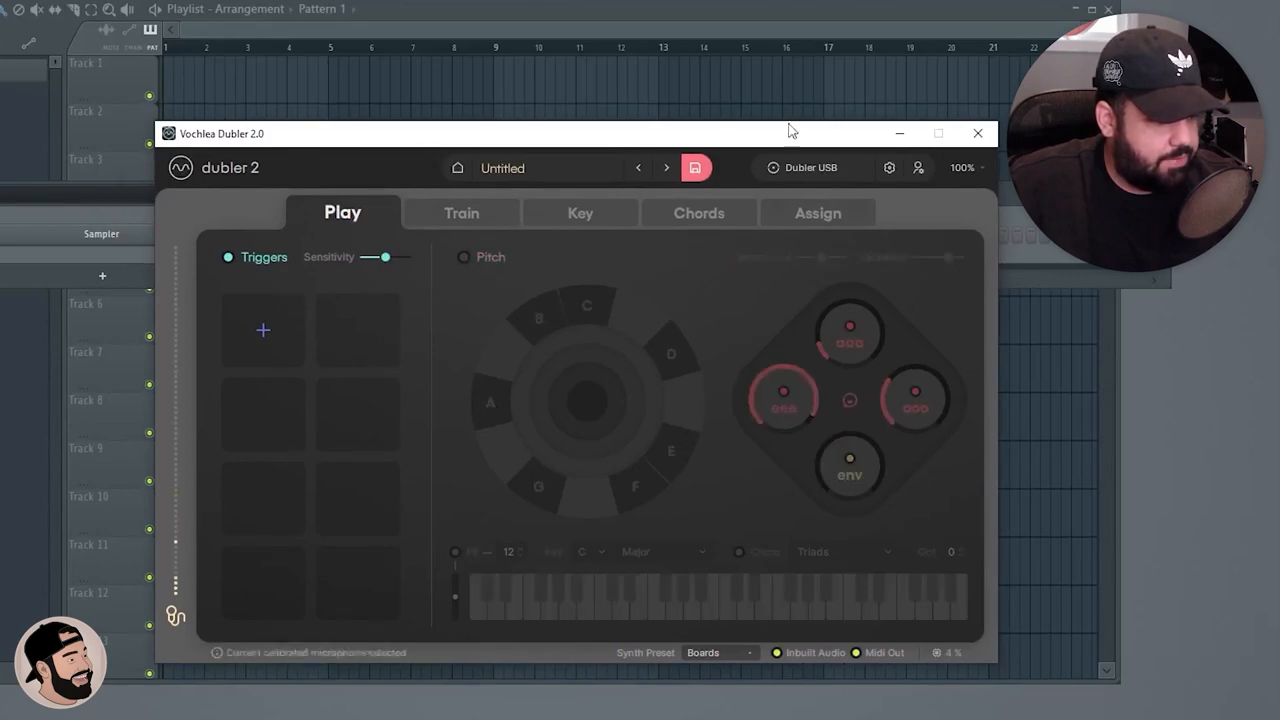
drag(790, 132, 350, 143)
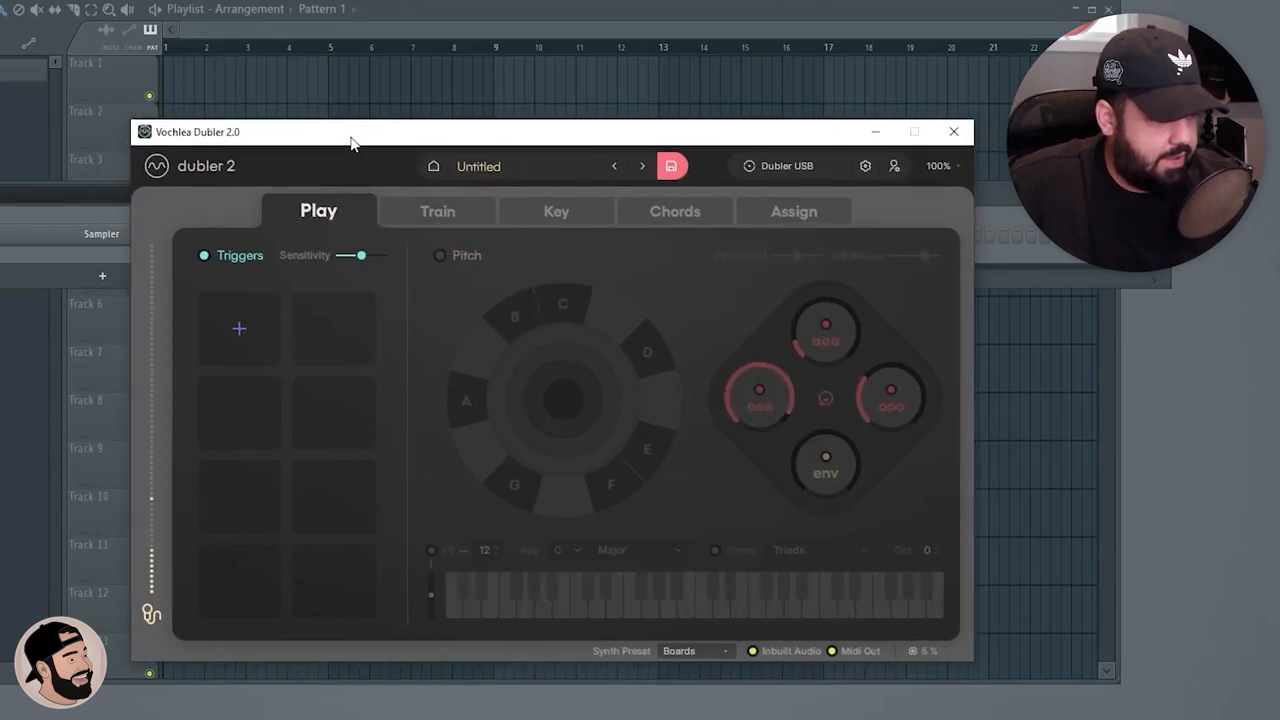
drag(350, 131, 364, 136)
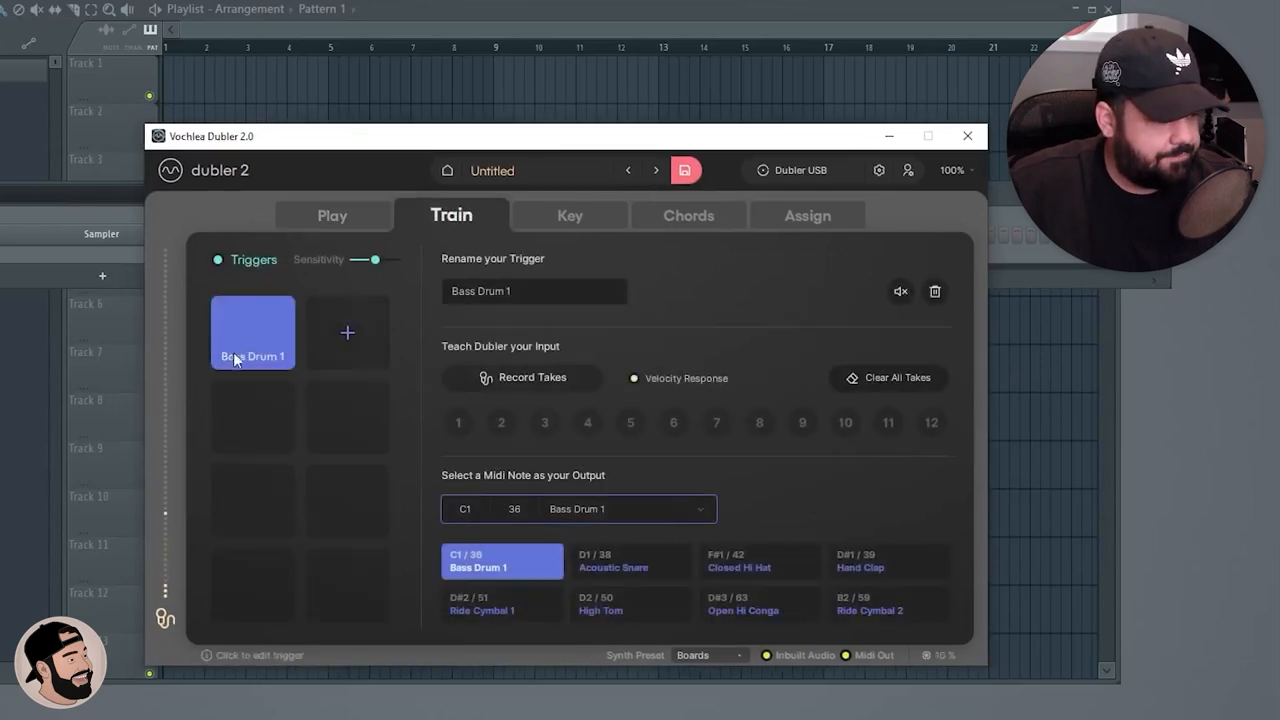
mouse_move(300, 368)
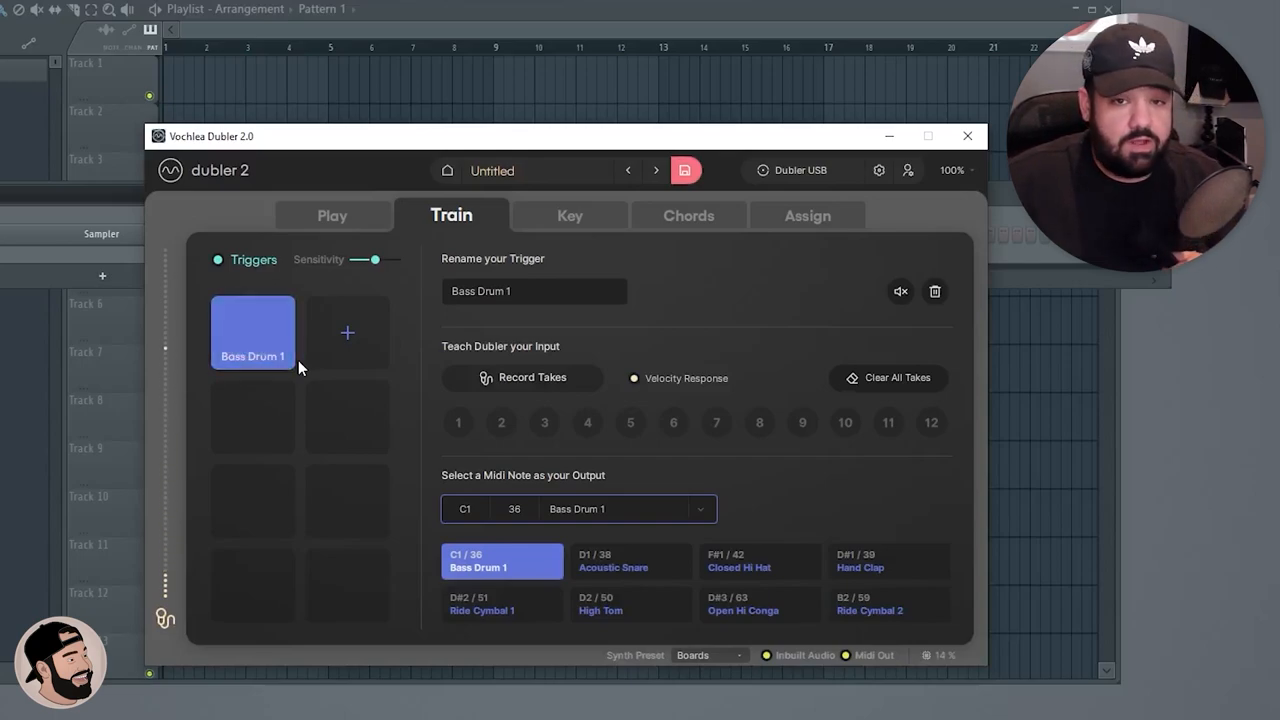
drag(520, 136, 507, 138)
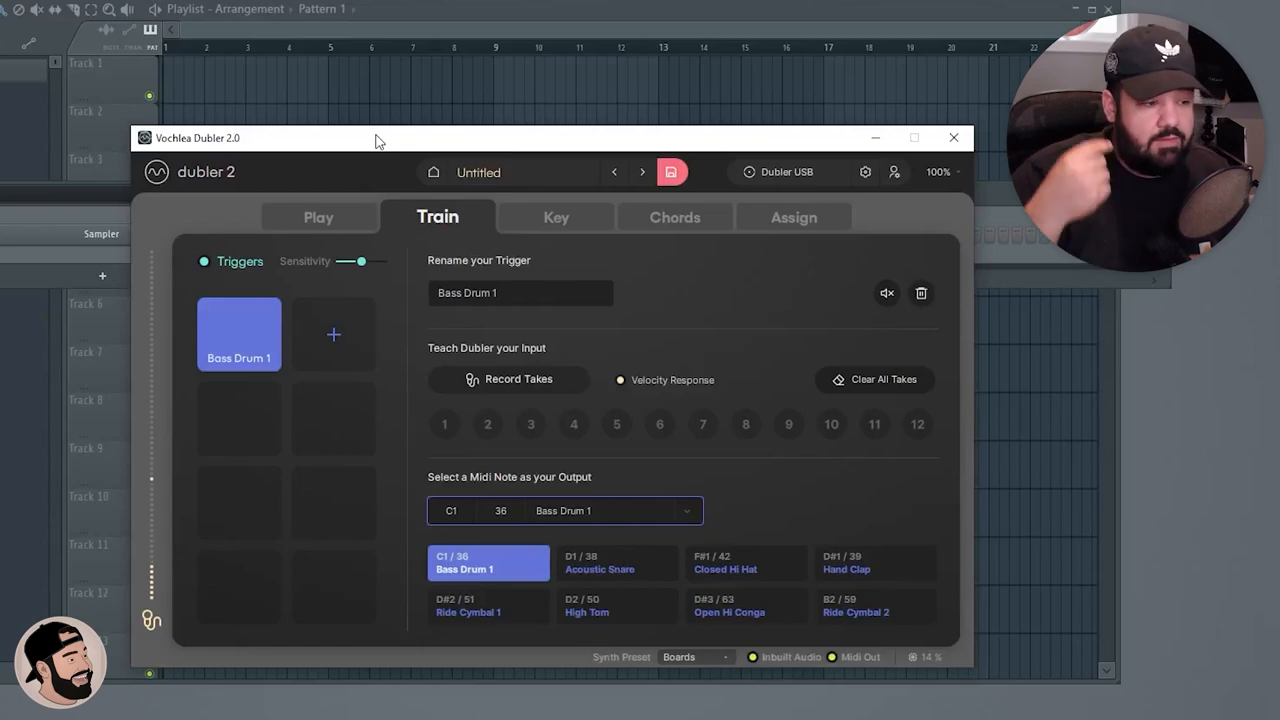
mouse_move(431, 275)
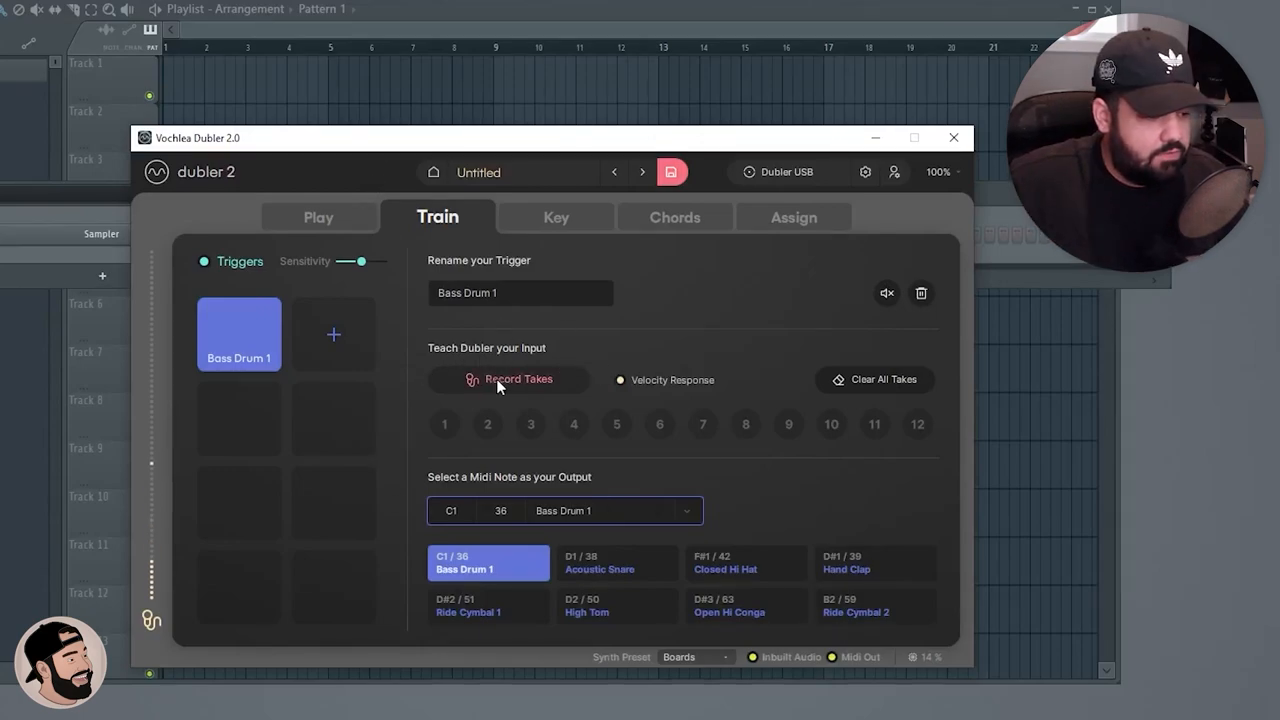
Record 12 kick takes for Bass Drum 1 and add an Acoustic Snare trigger (D1/38)
click(508, 379)
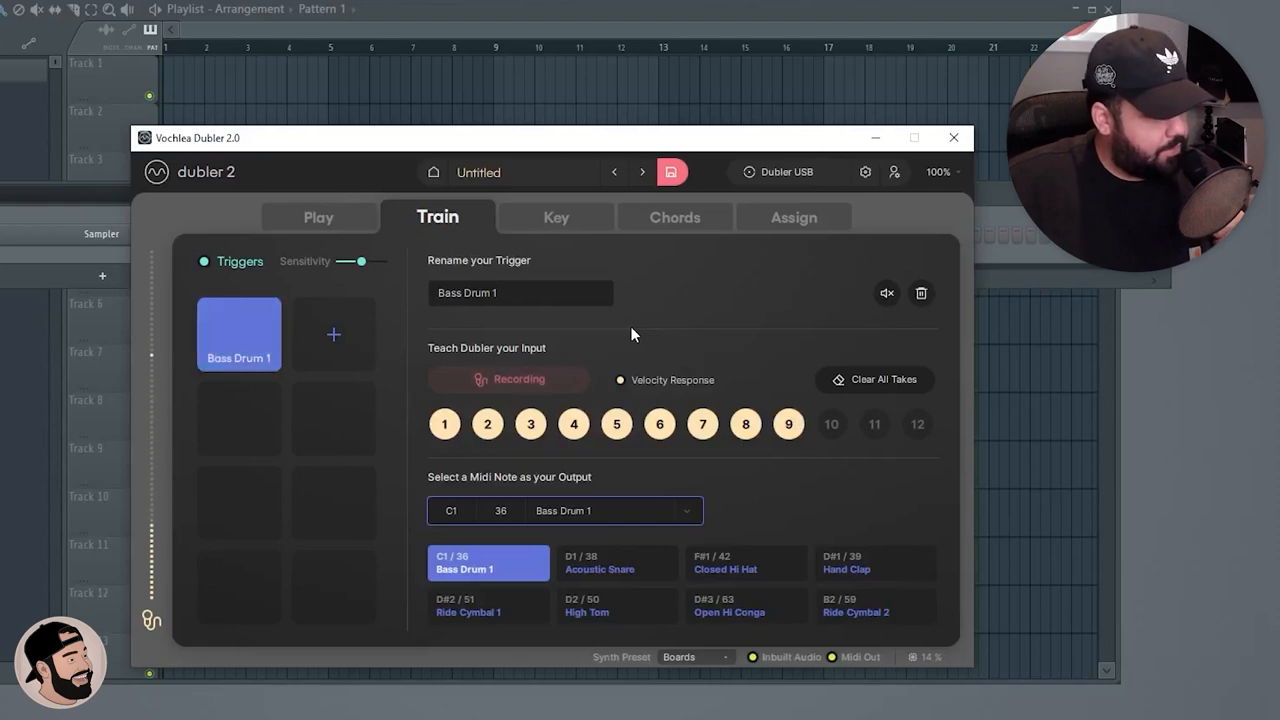
click(509, 379)
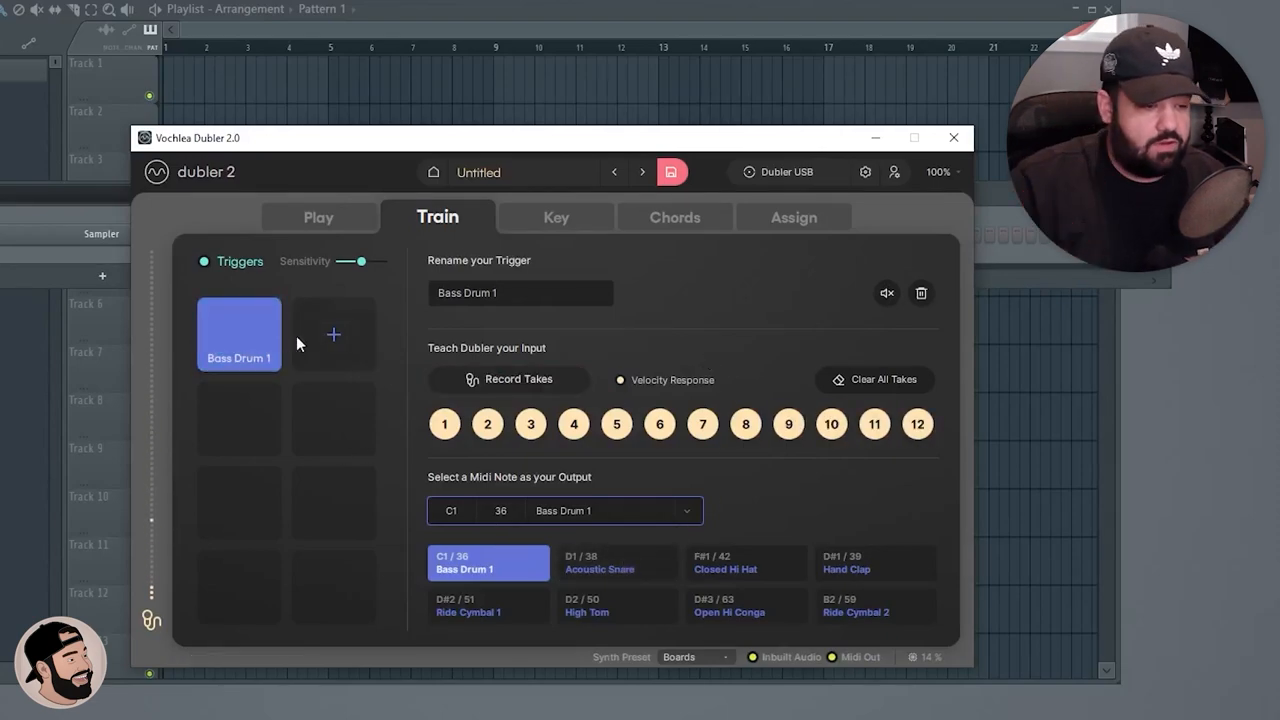
click(617, 562)
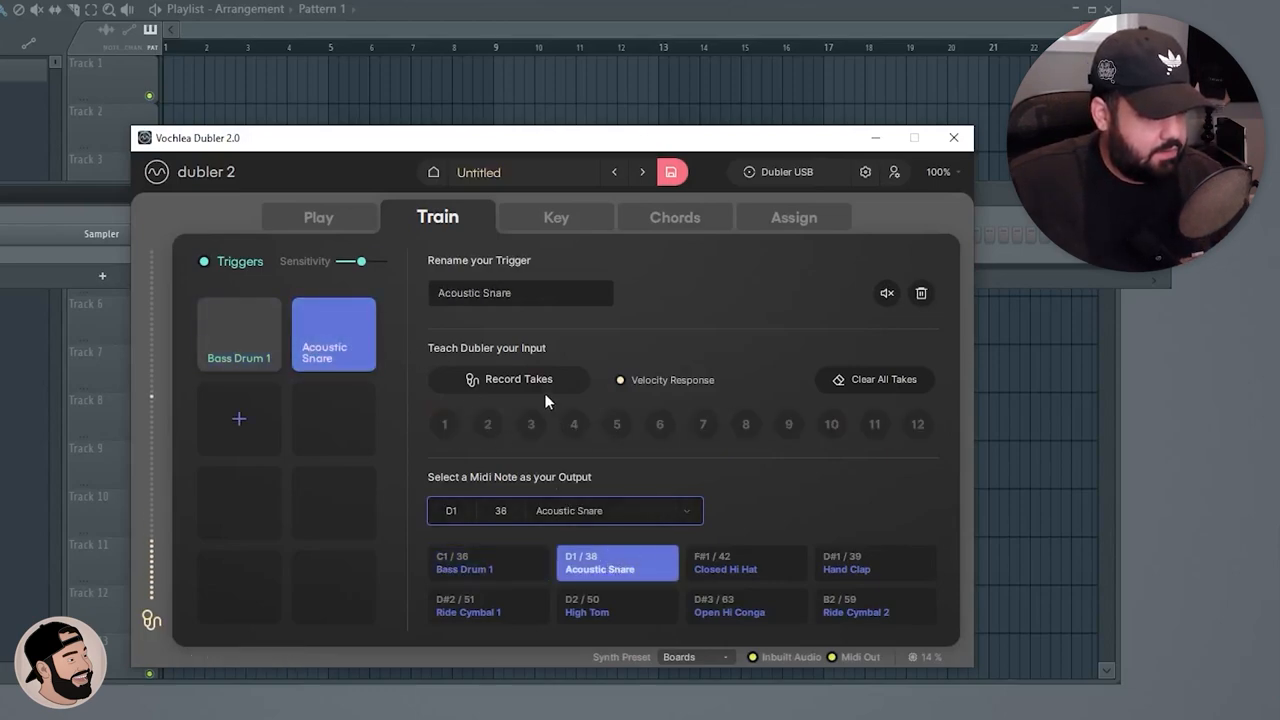
Record 12 snare takes for Acoustic Snare, then reselect the Bass Drum 1 pad
click(507, 379)
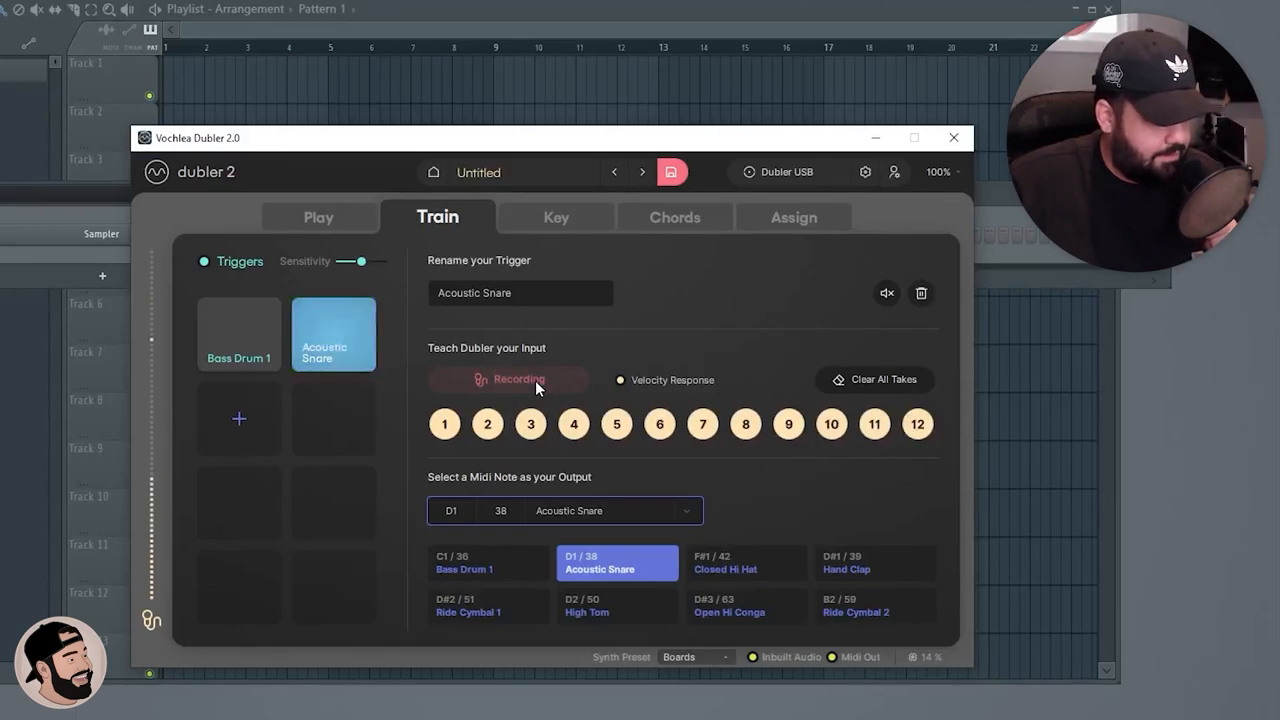
click(508, 379)
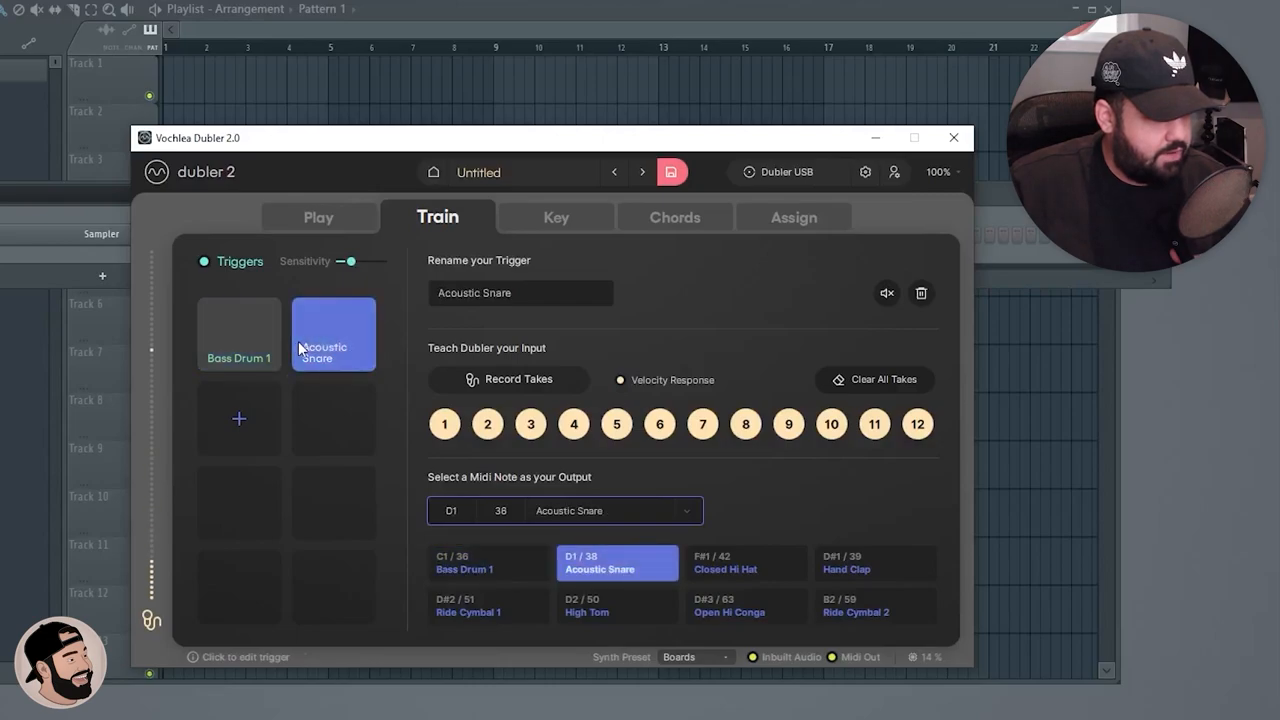
click(238, 334)
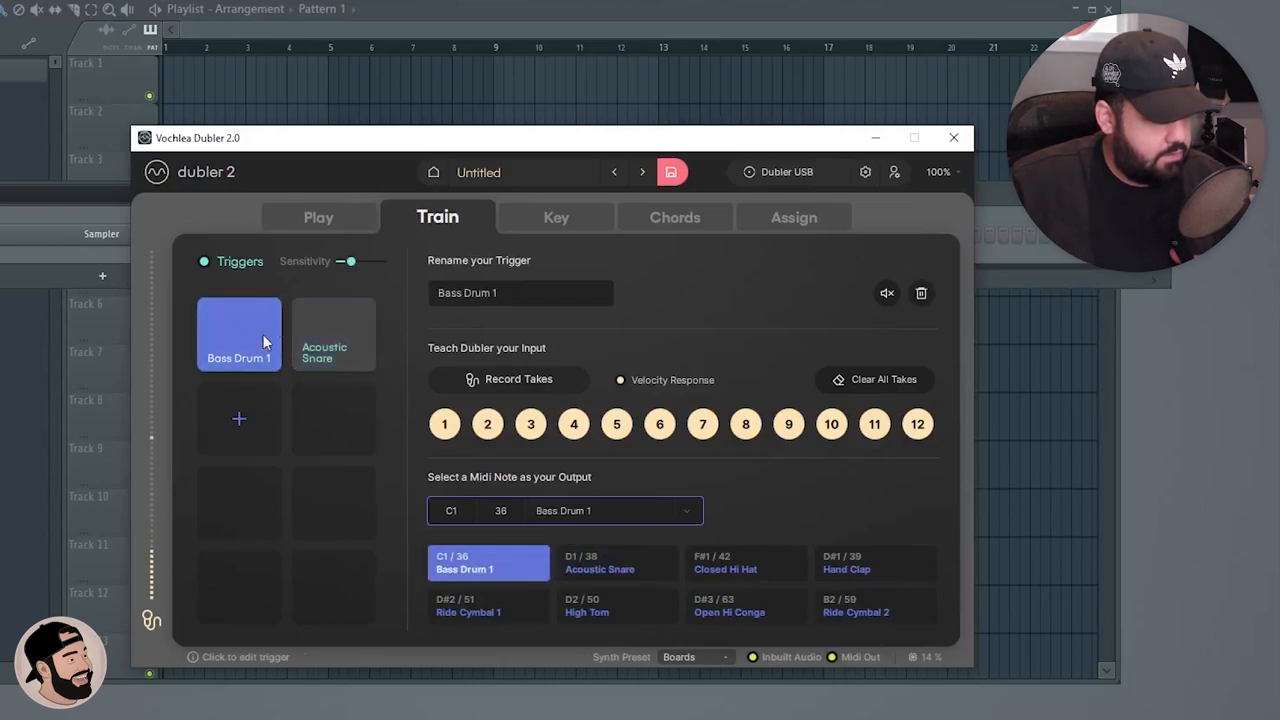
Add Closed Hi Hat (F#1/42) and Ride Cymbal 1 (D#2/51) triggers and record their takes
click(745, 562)
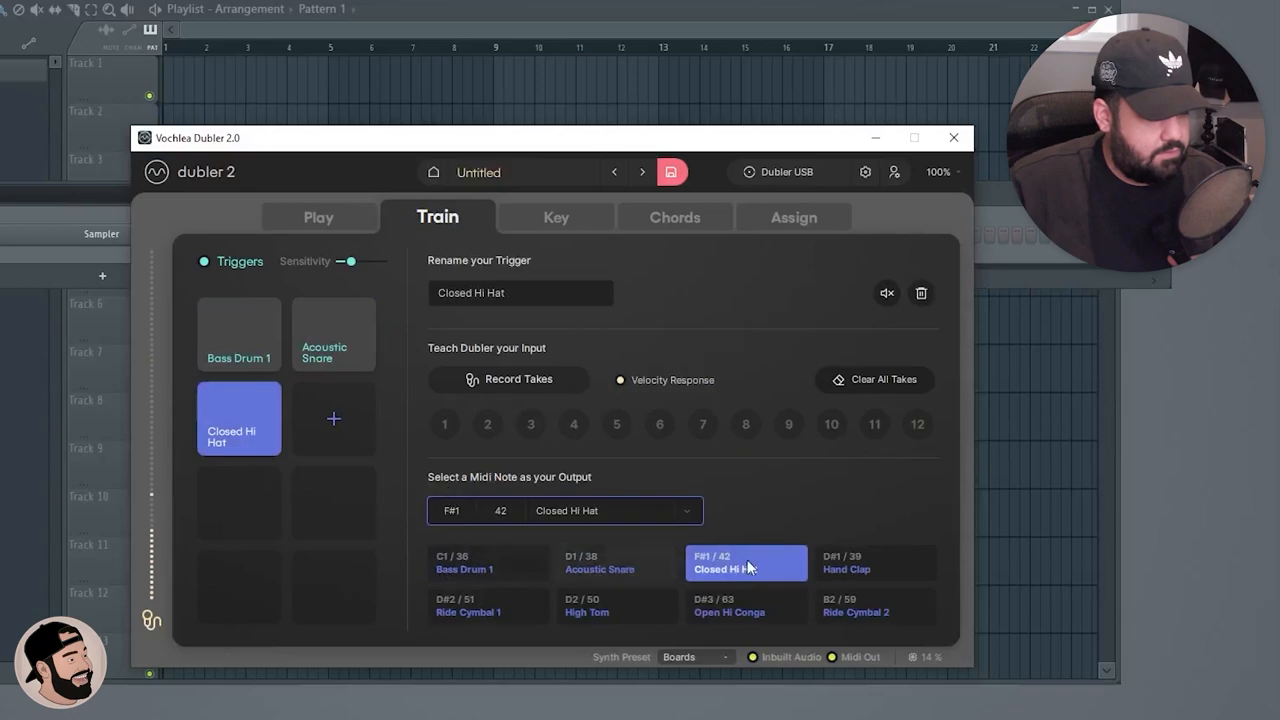
mouse_move(518, 402)
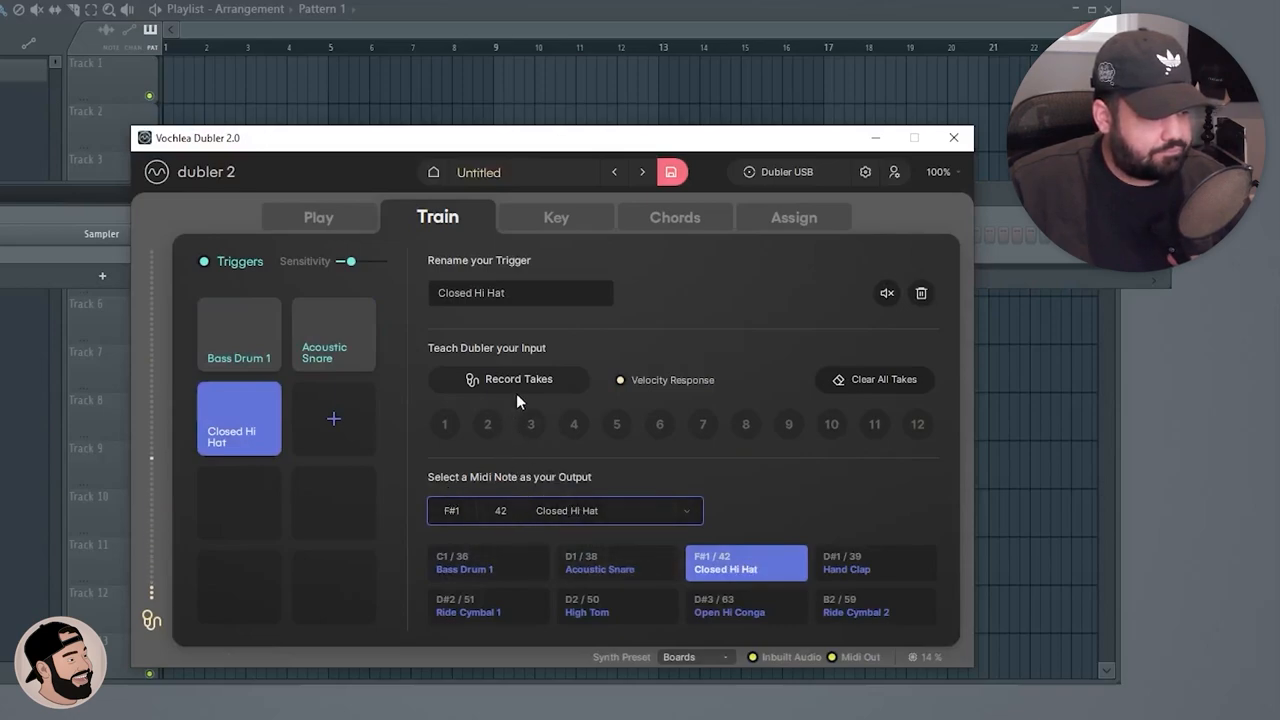
click(509, 380)
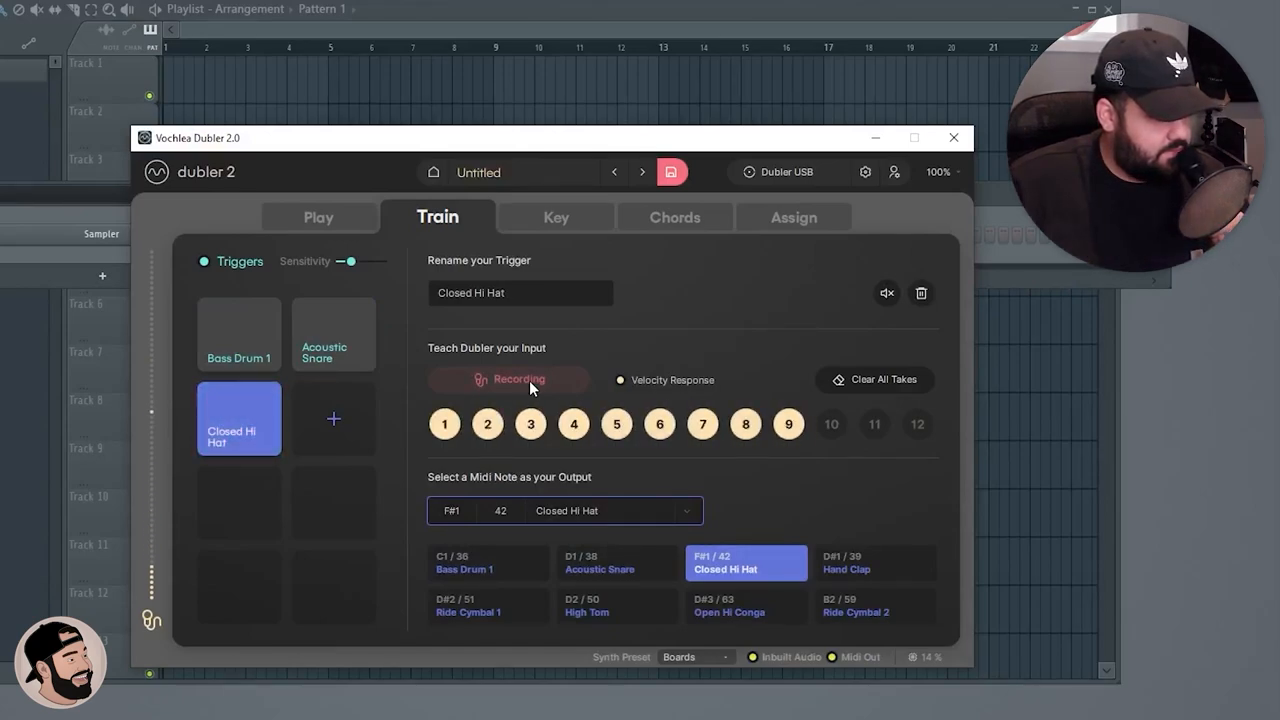
click(333, 418)
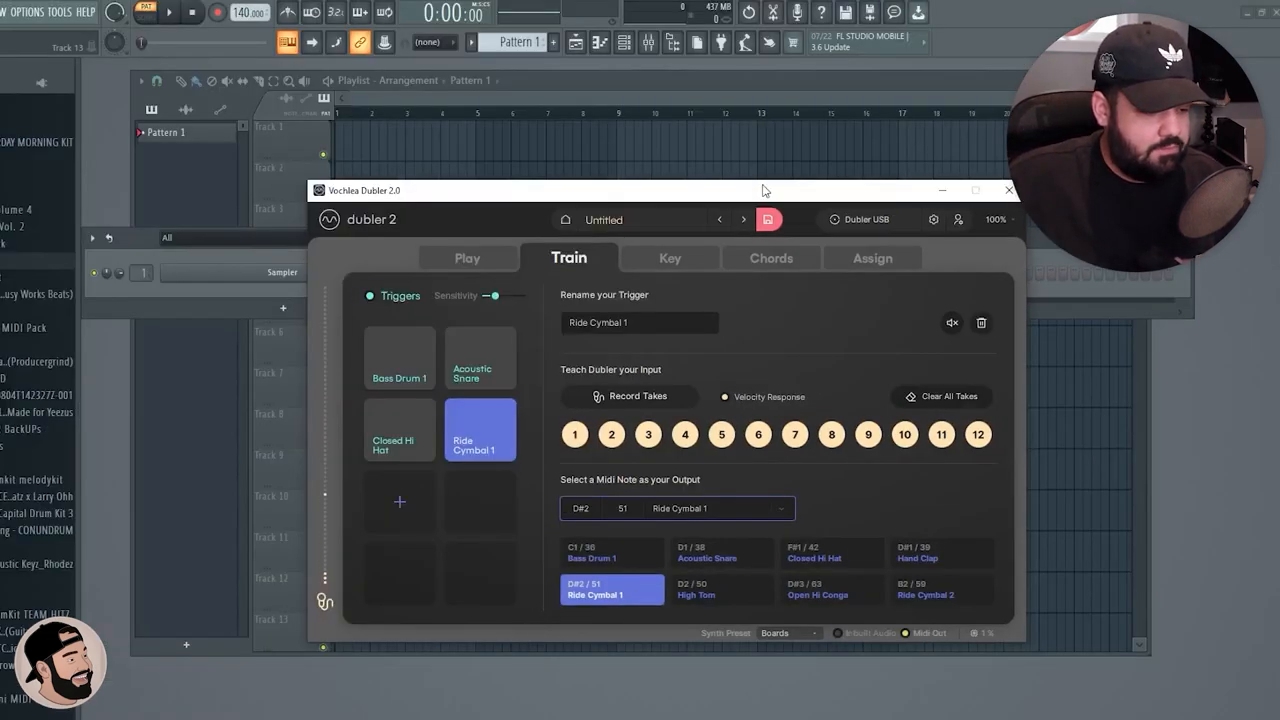
drag(763, 190, 687, 371)
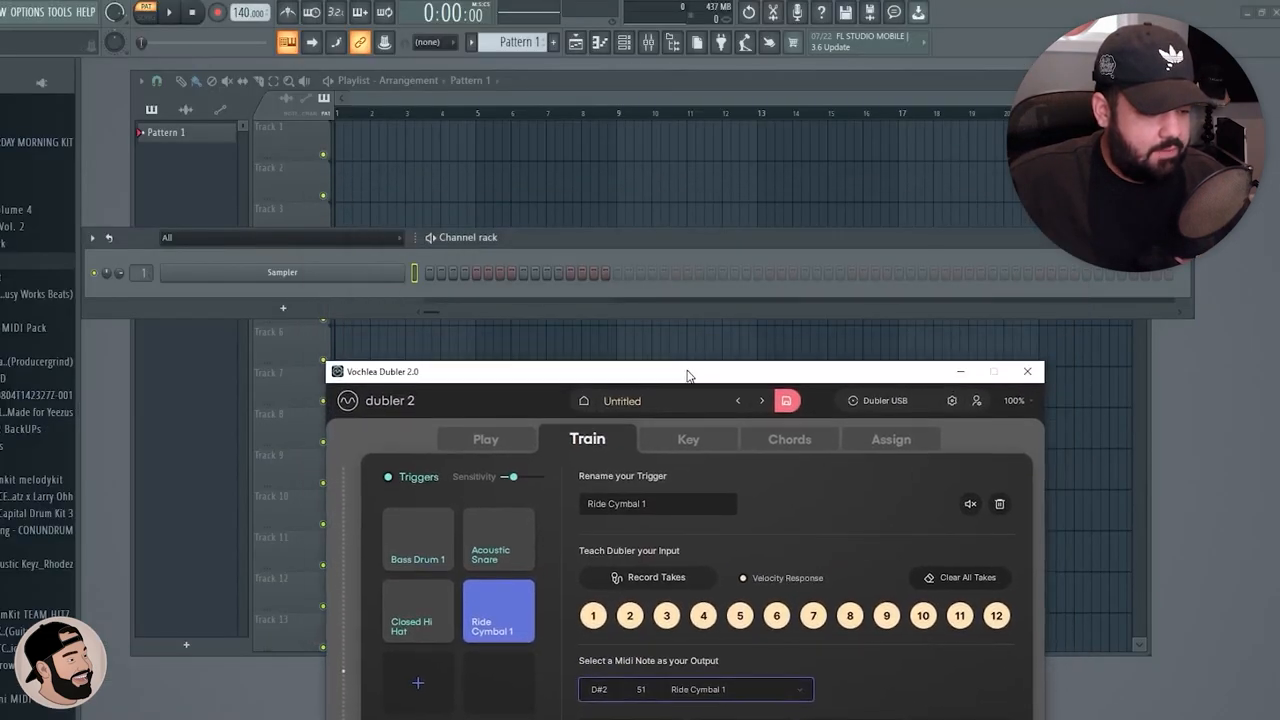
drag(687, 371, 647, 341)
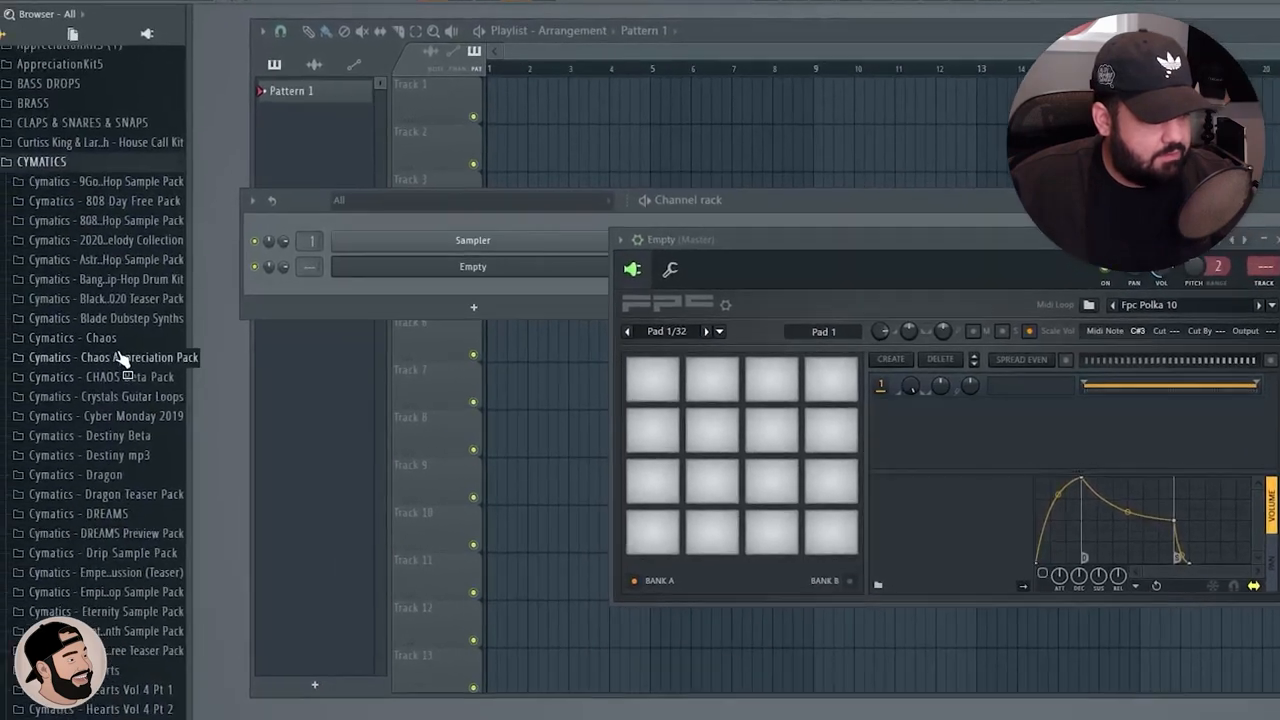
Browse the Cymatics Cobra snare and kick one-shot folders and audition a kick sample
scroll(down, 3)
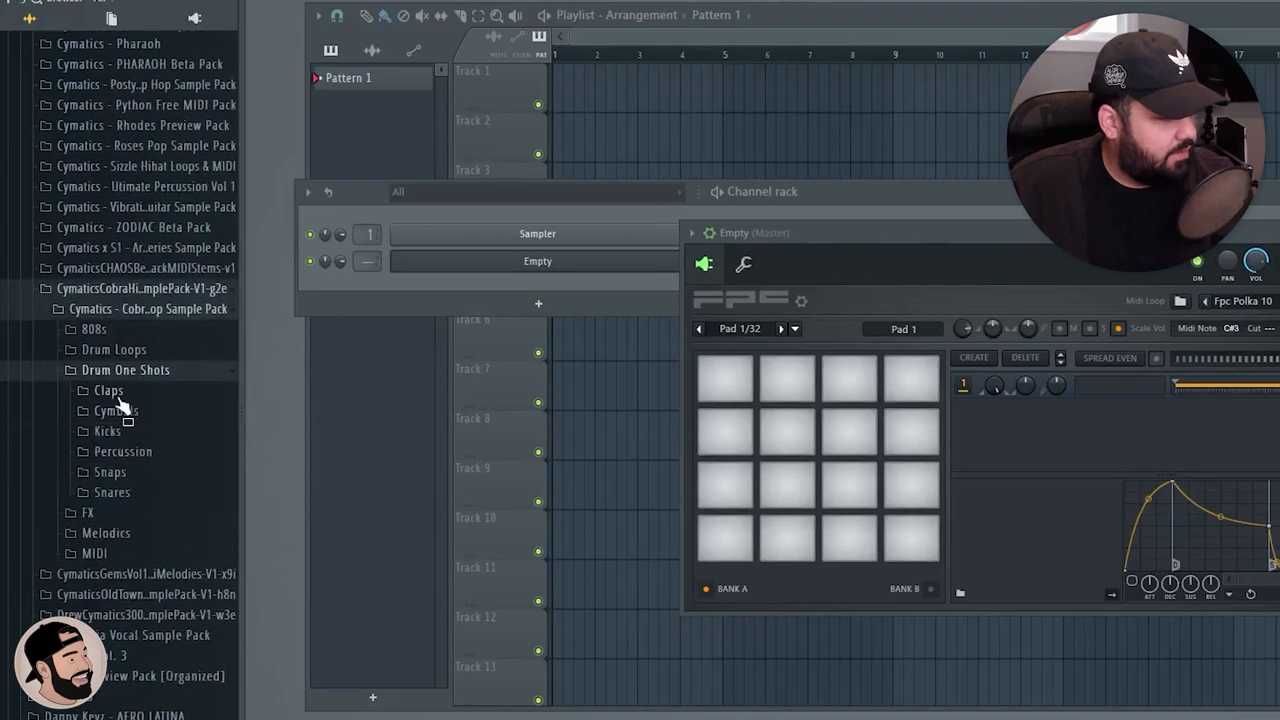
mouse_move(138, 475)
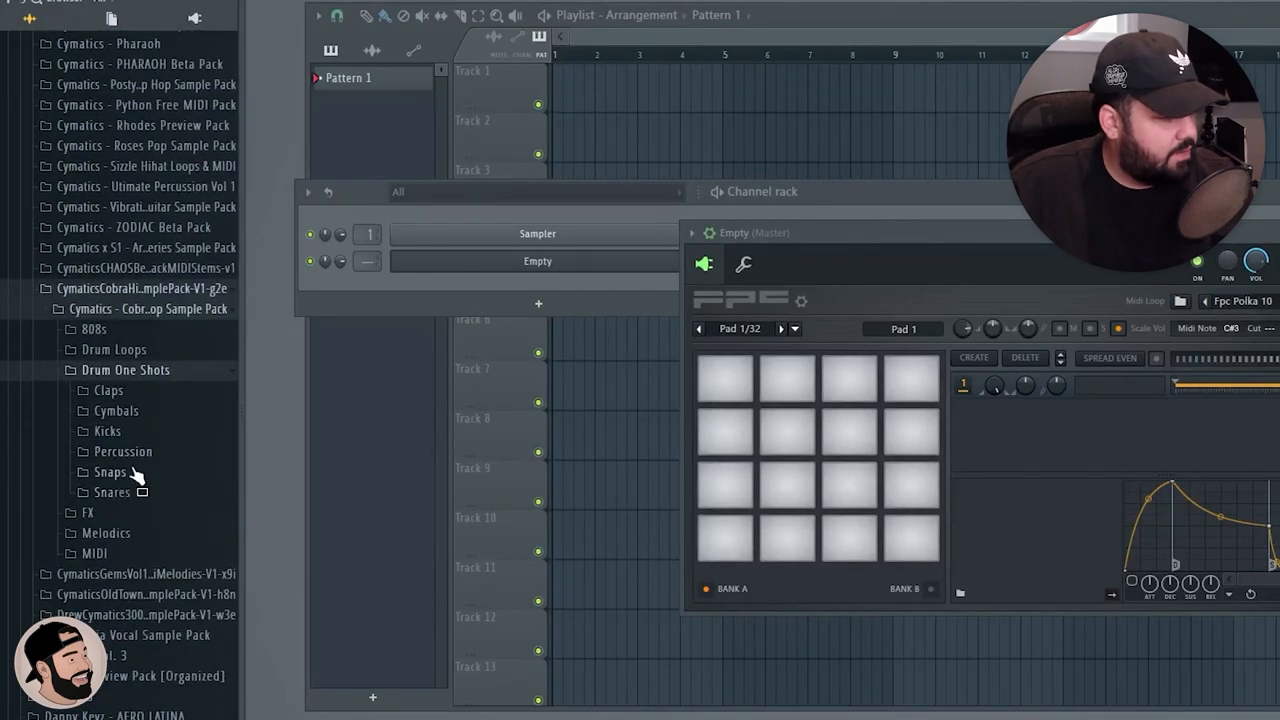
click(111, 492)
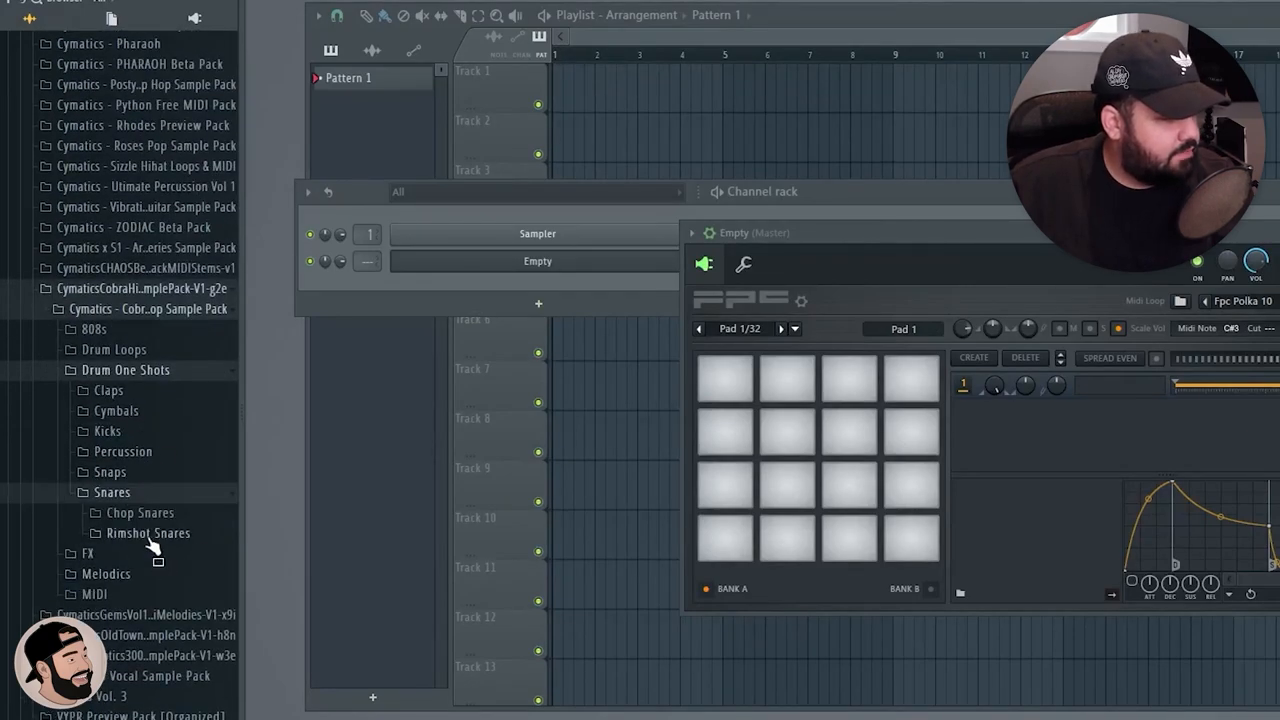
click(148, 533)
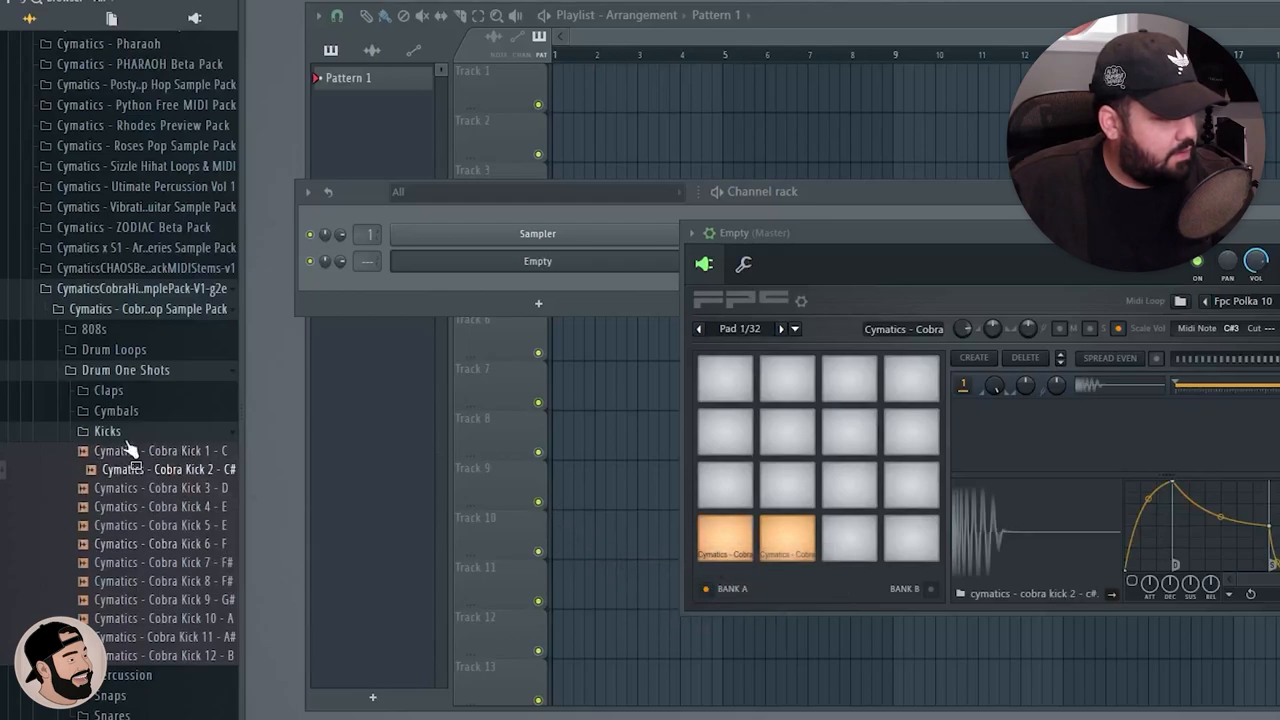
click(116, 410)
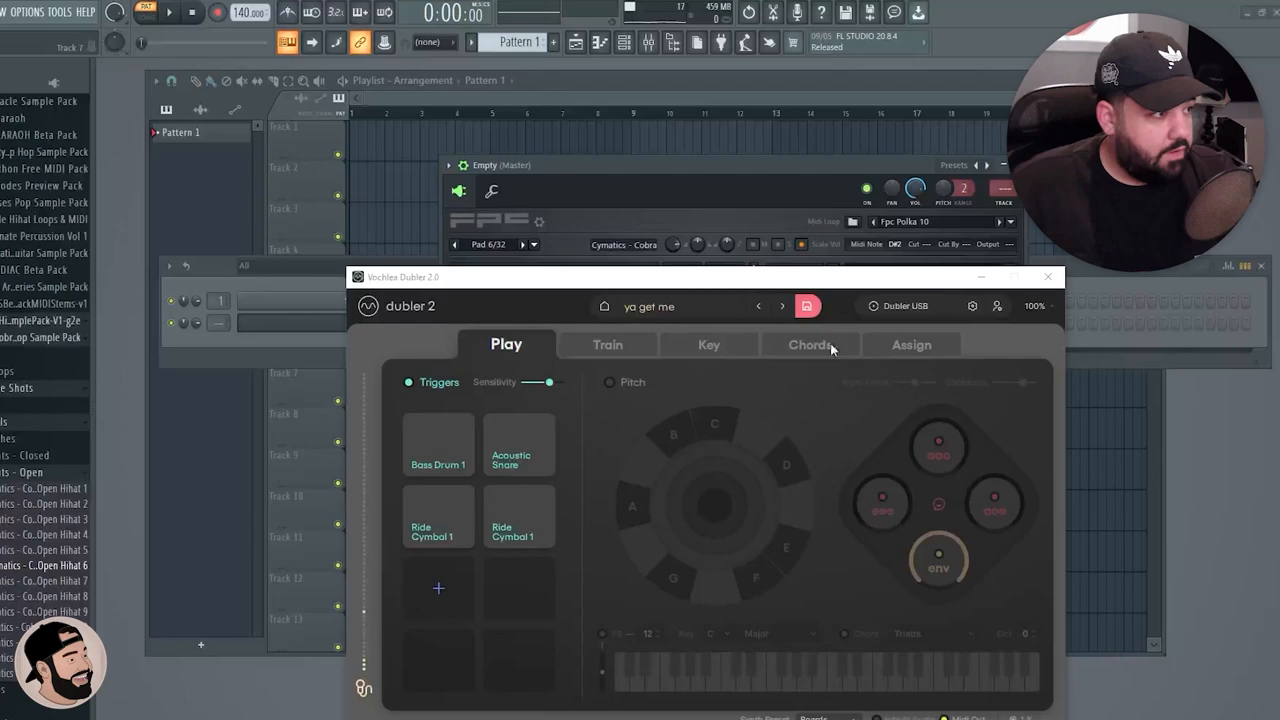
Bring the FPC drum pads to the front, reposition them, and test-play the pattern
click(1050, 276)
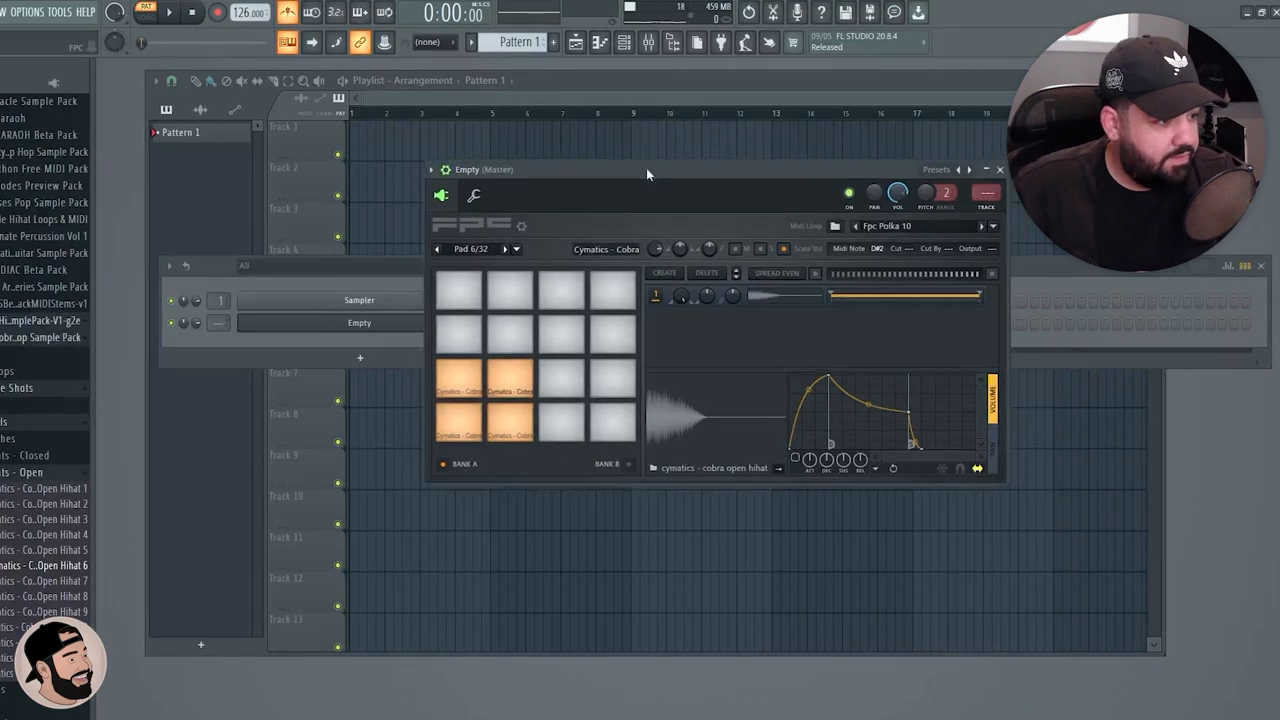
drag(647, 169, 600, 190)
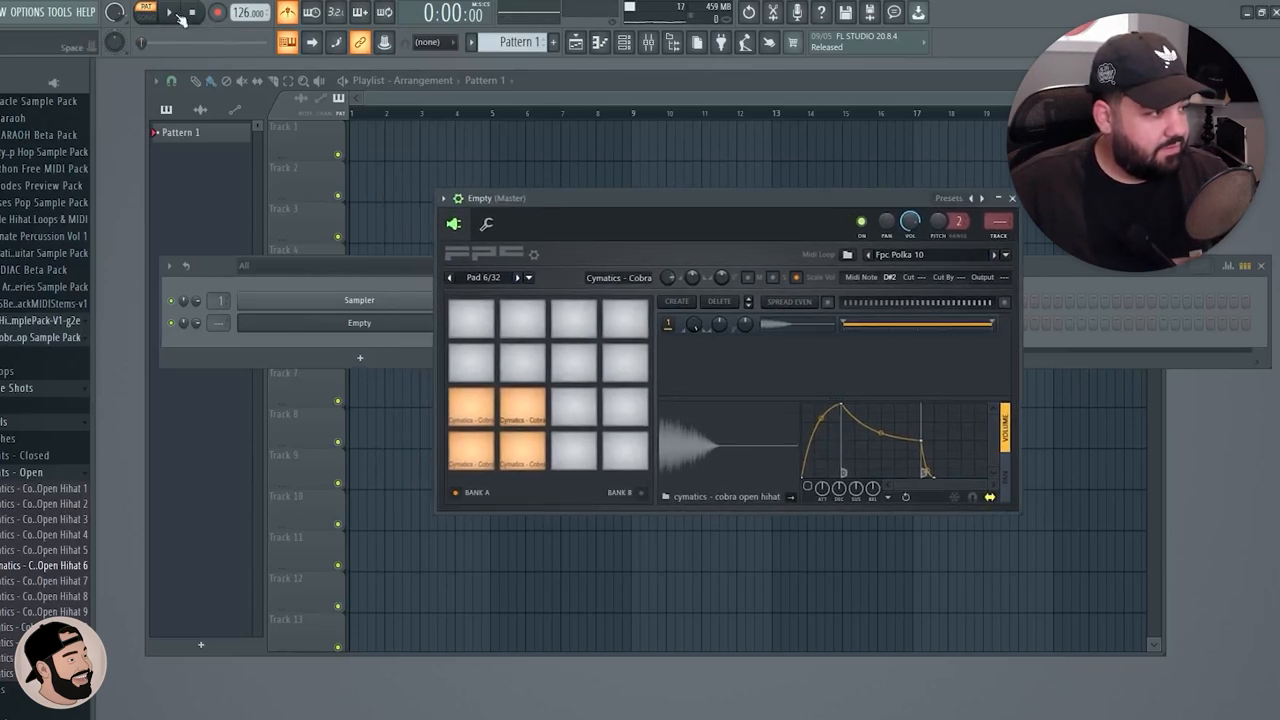
click(176, 16)
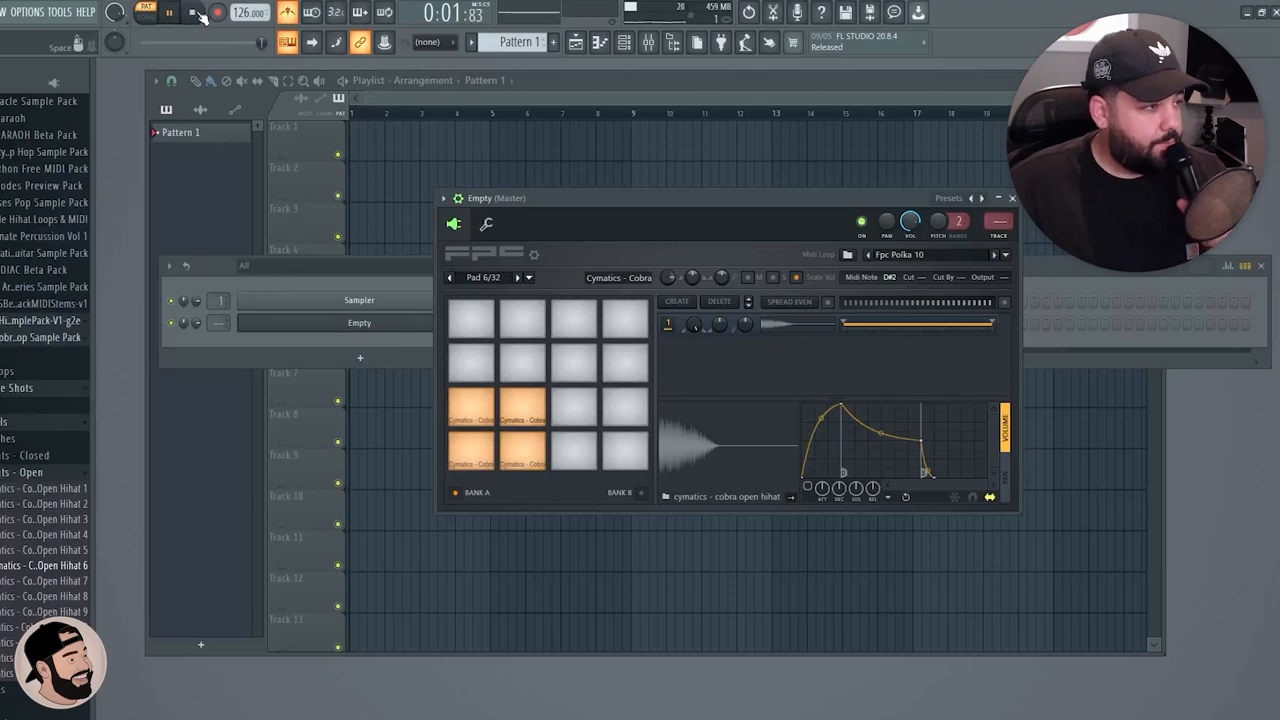
click(178, 15)
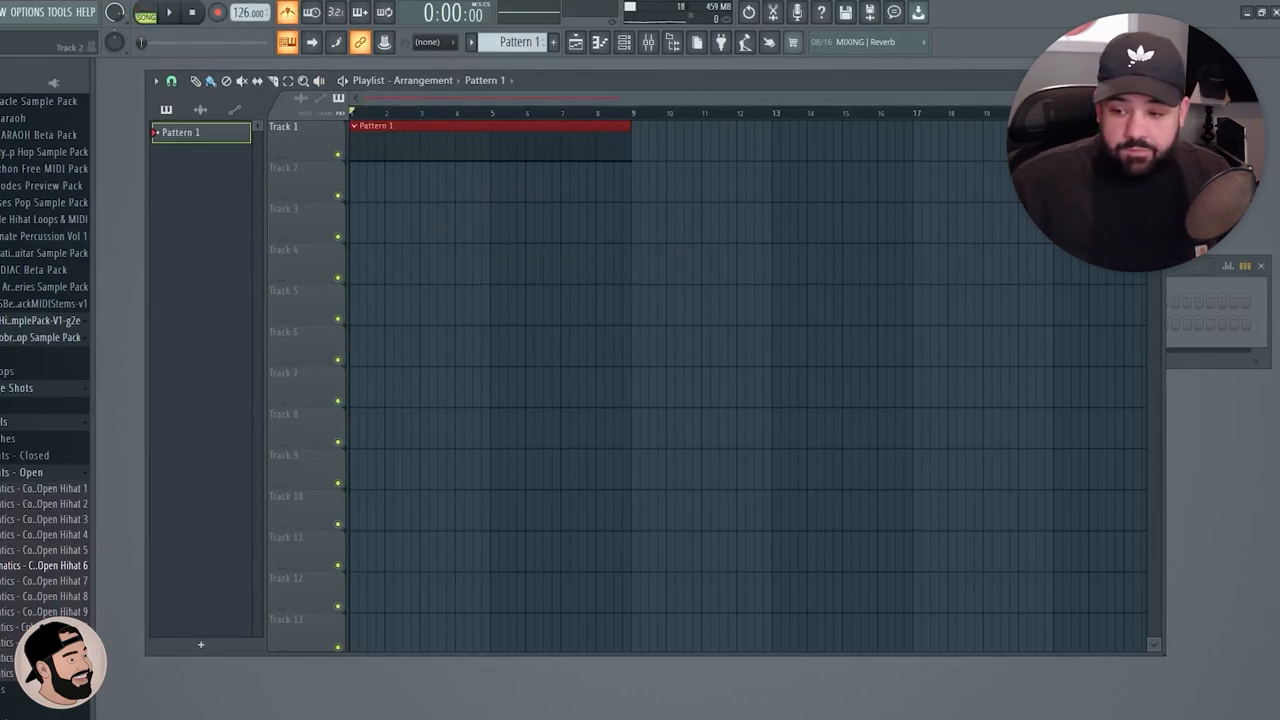
Record the beatboxed kick and snare into Pattern 1 with a count-in
click(210, 18)
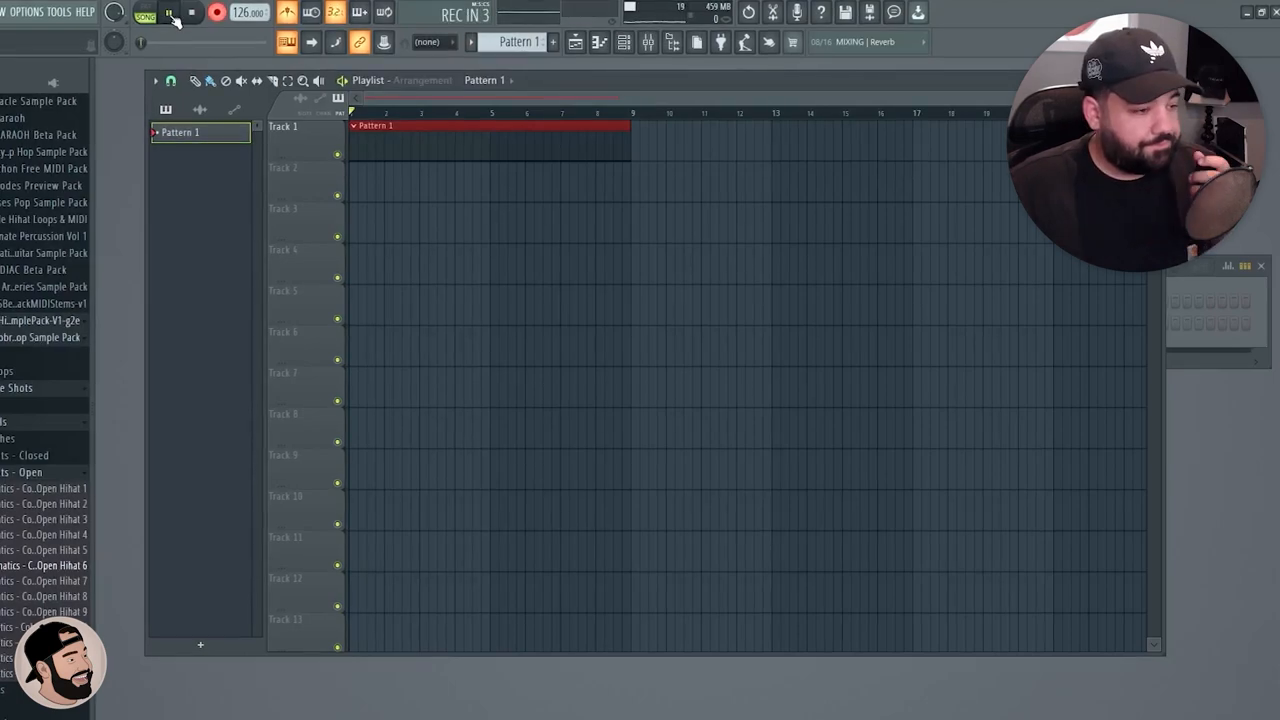
click(167, 17)
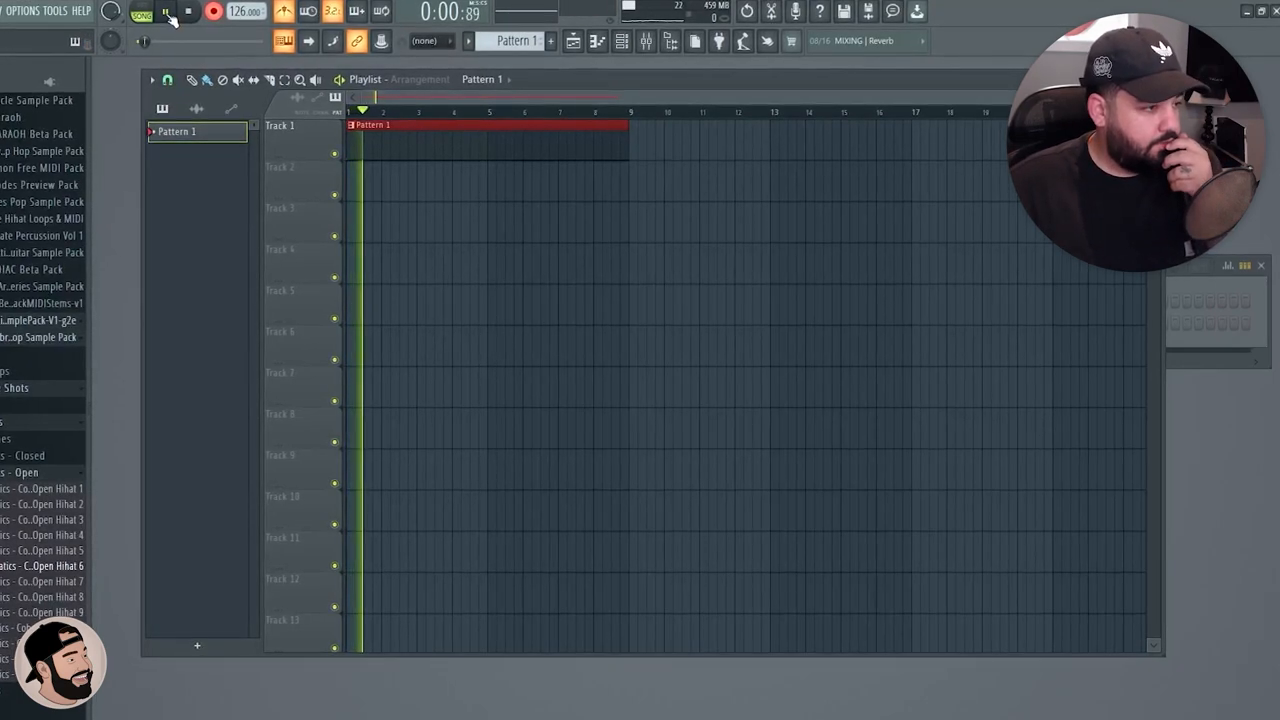
click(162, 15)
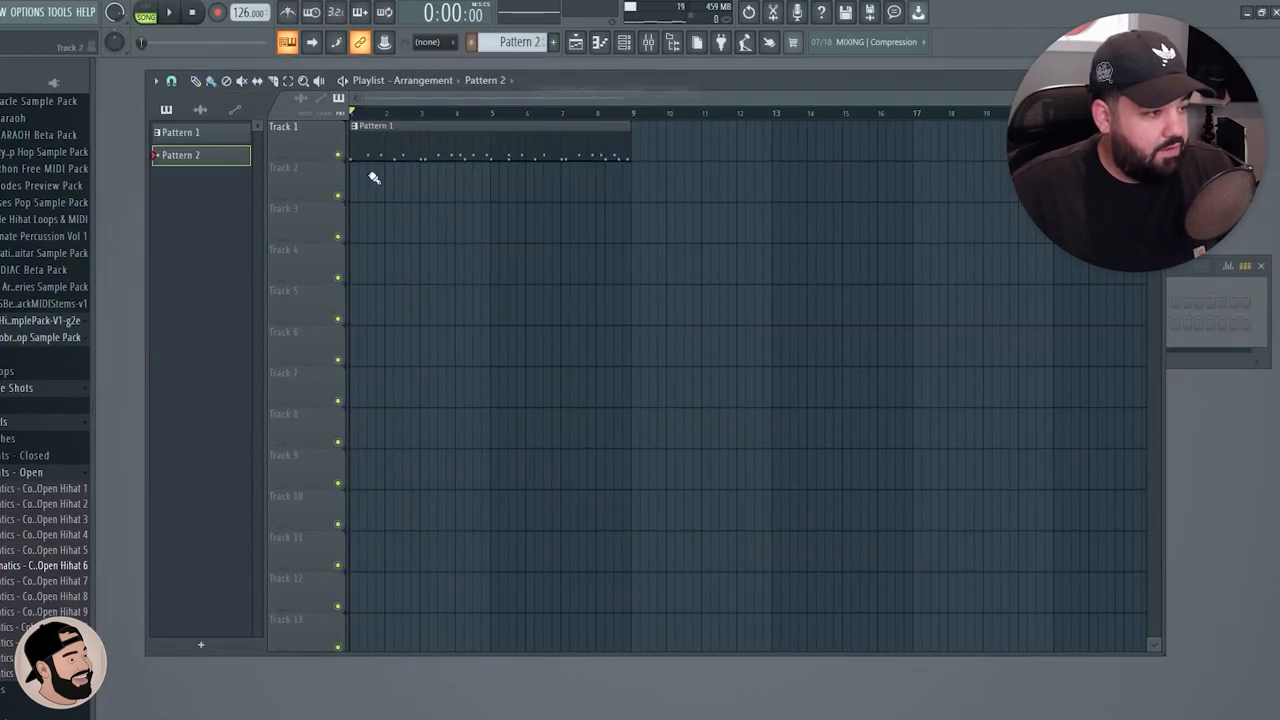
Record the beatboxed hi-hat pass into Pattern 2
click(172, 15)
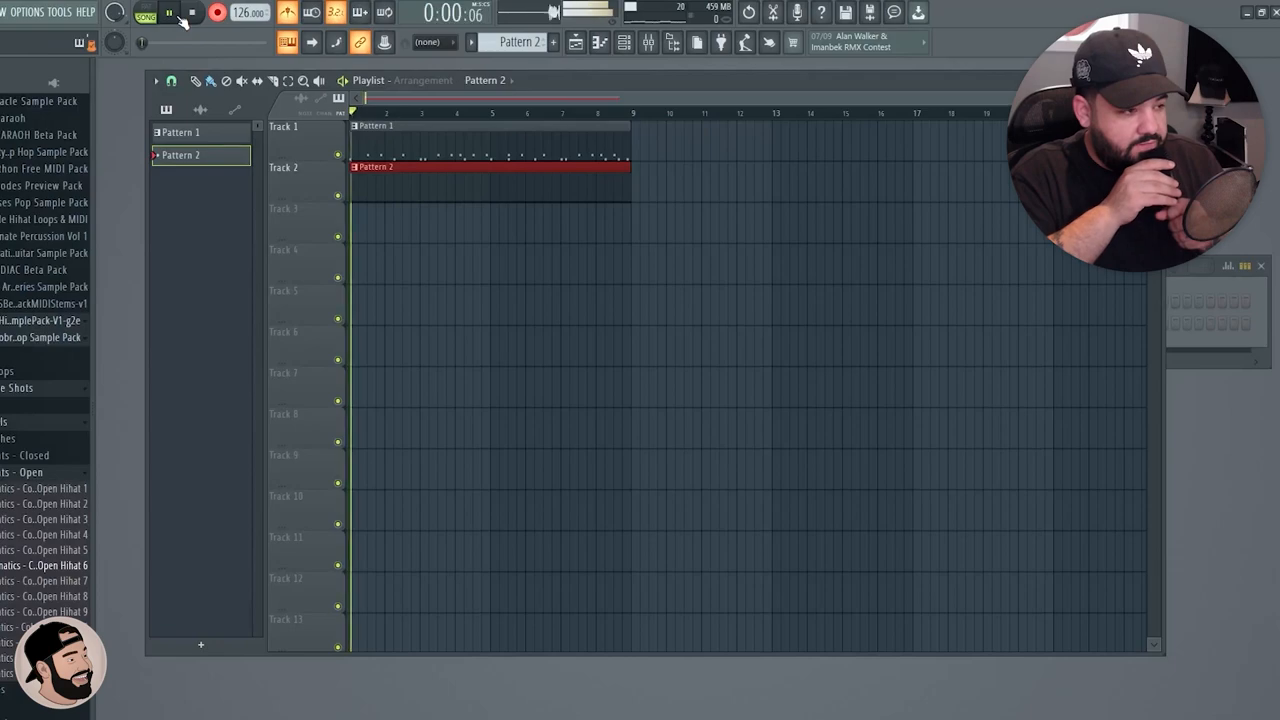
click(168, 17)
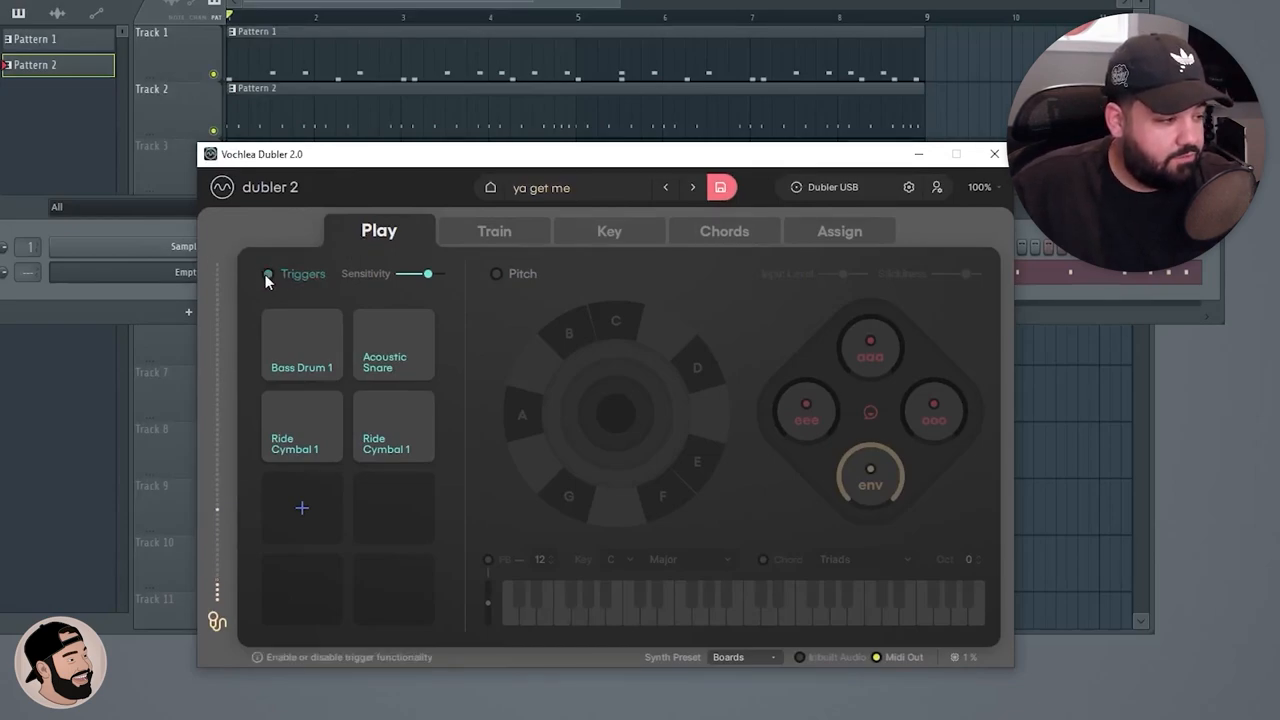
Turn drum triggers off, enable pitch tracking, and set the key to D# Minor
click(268, 275)
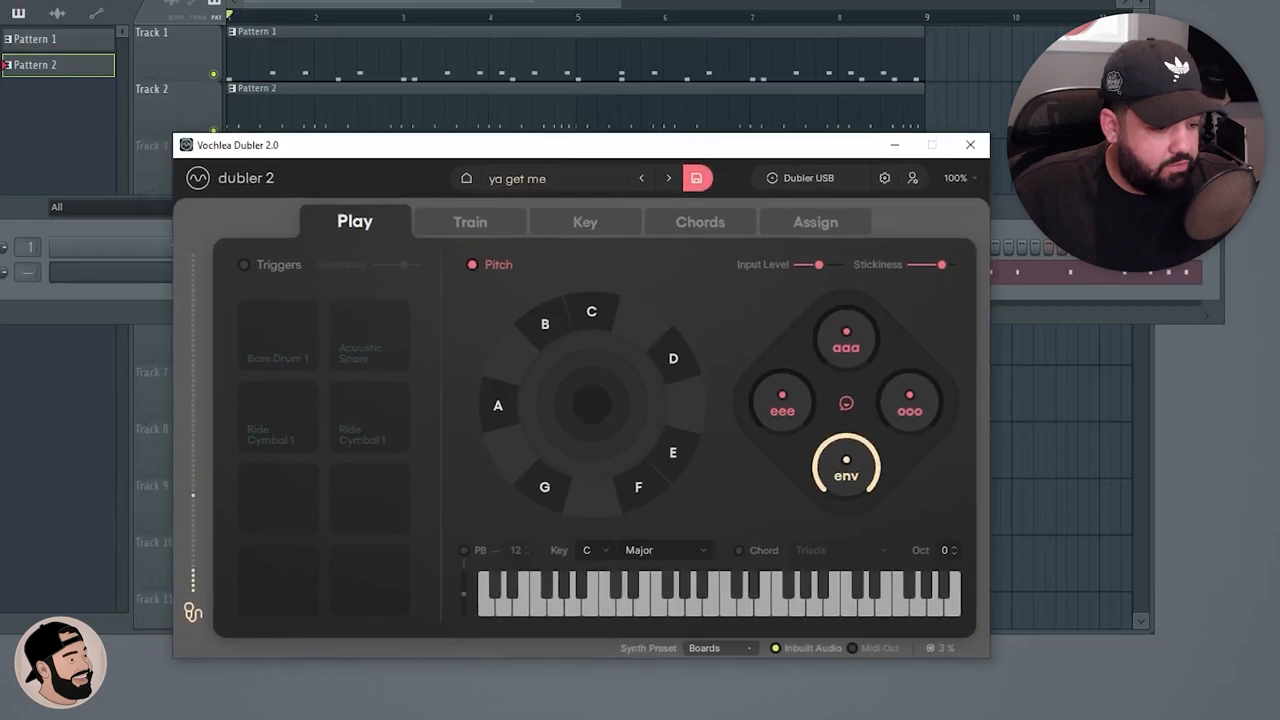
click(585, 221)
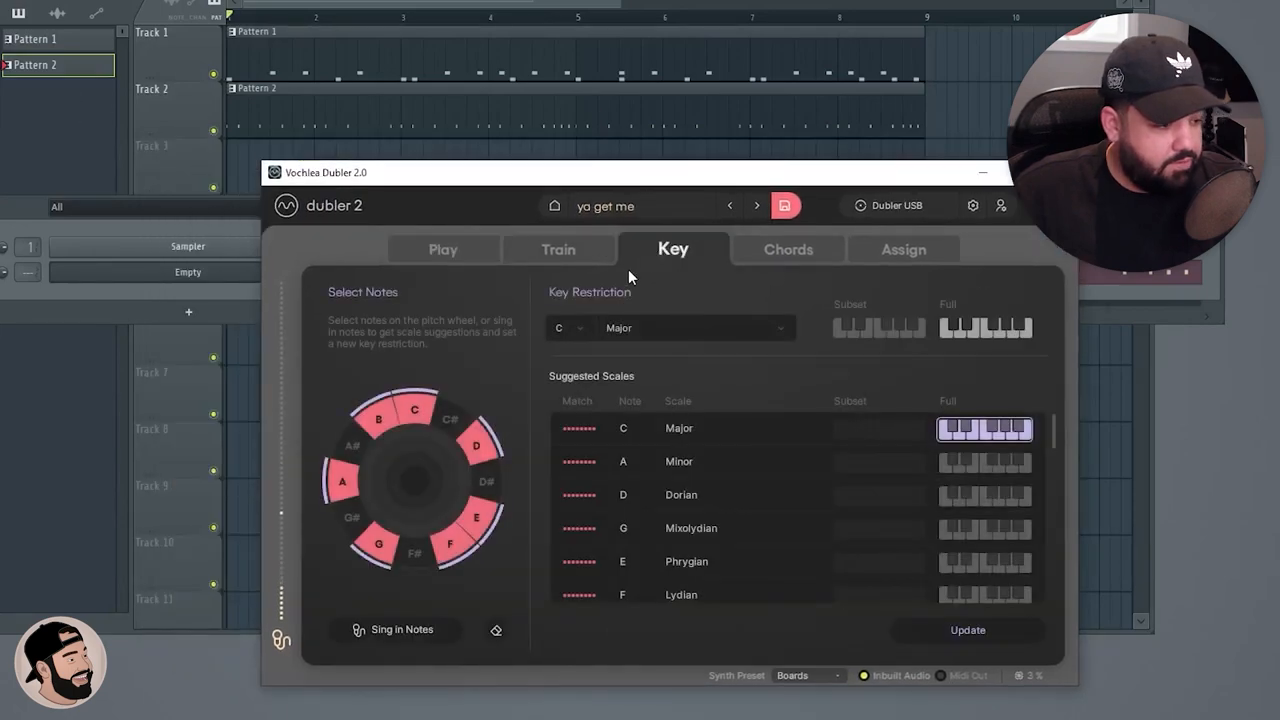
click(443, 249)
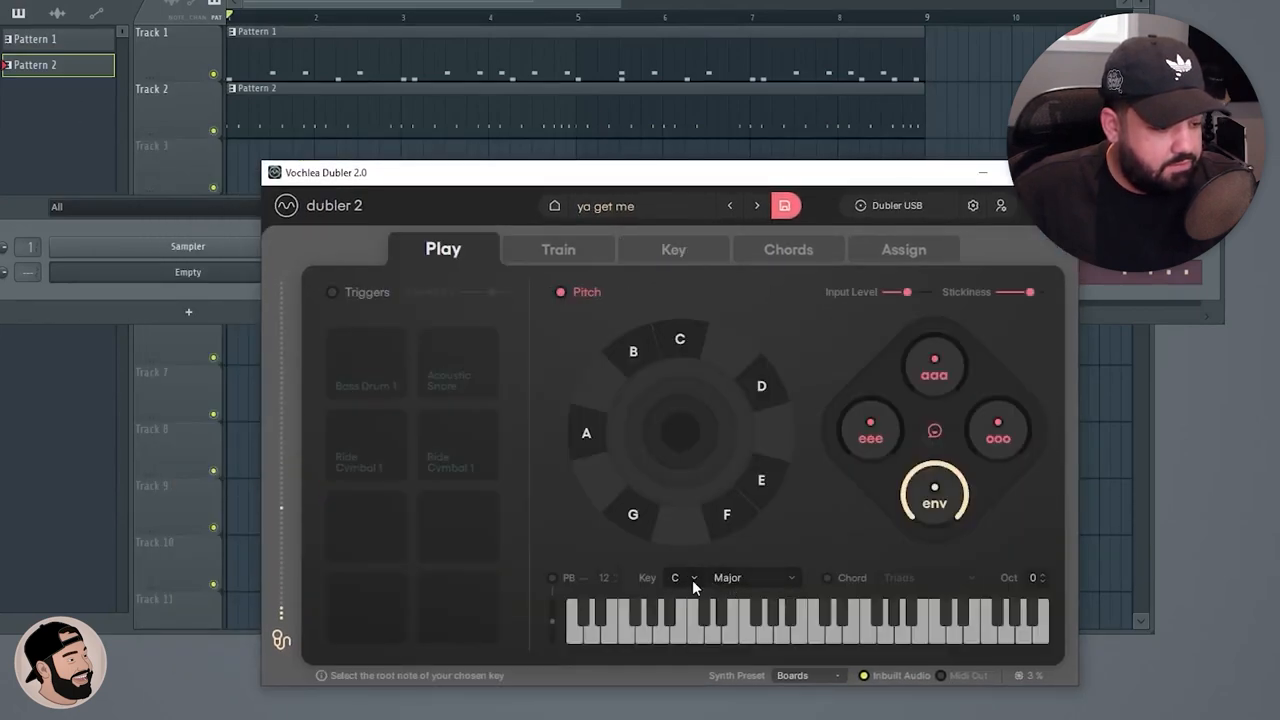
click(684, 577)
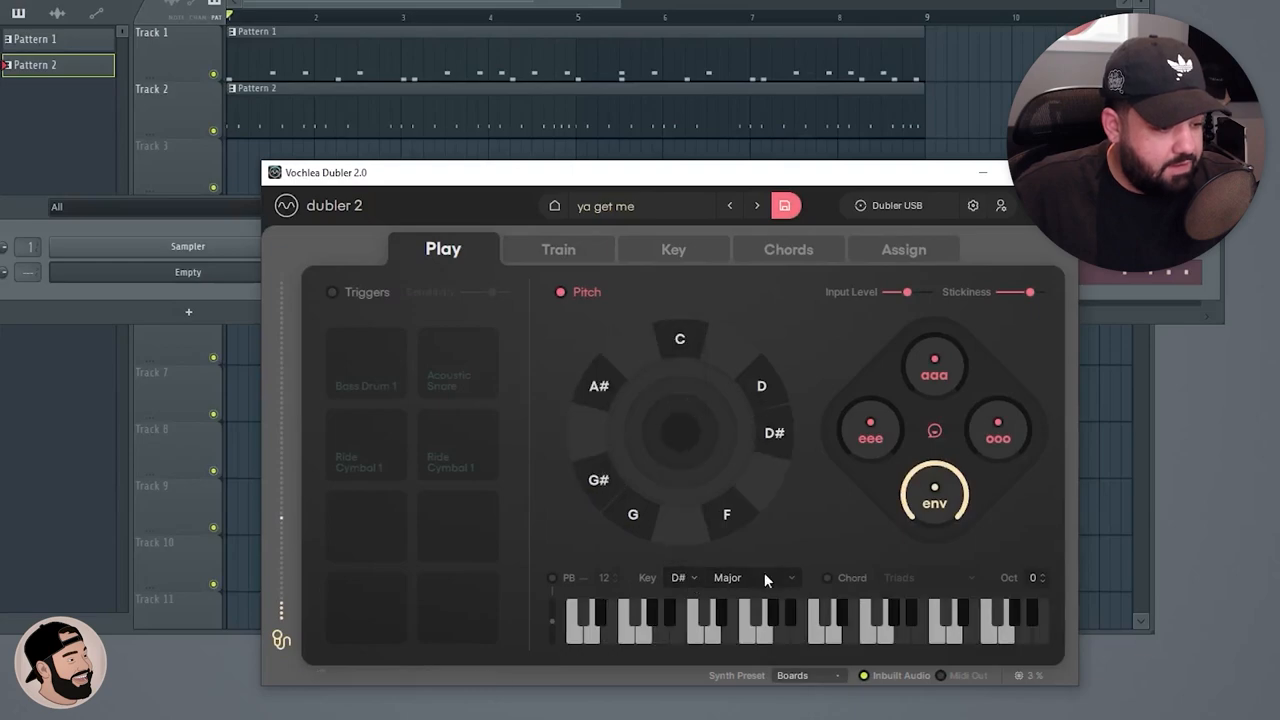
click(755, 578)
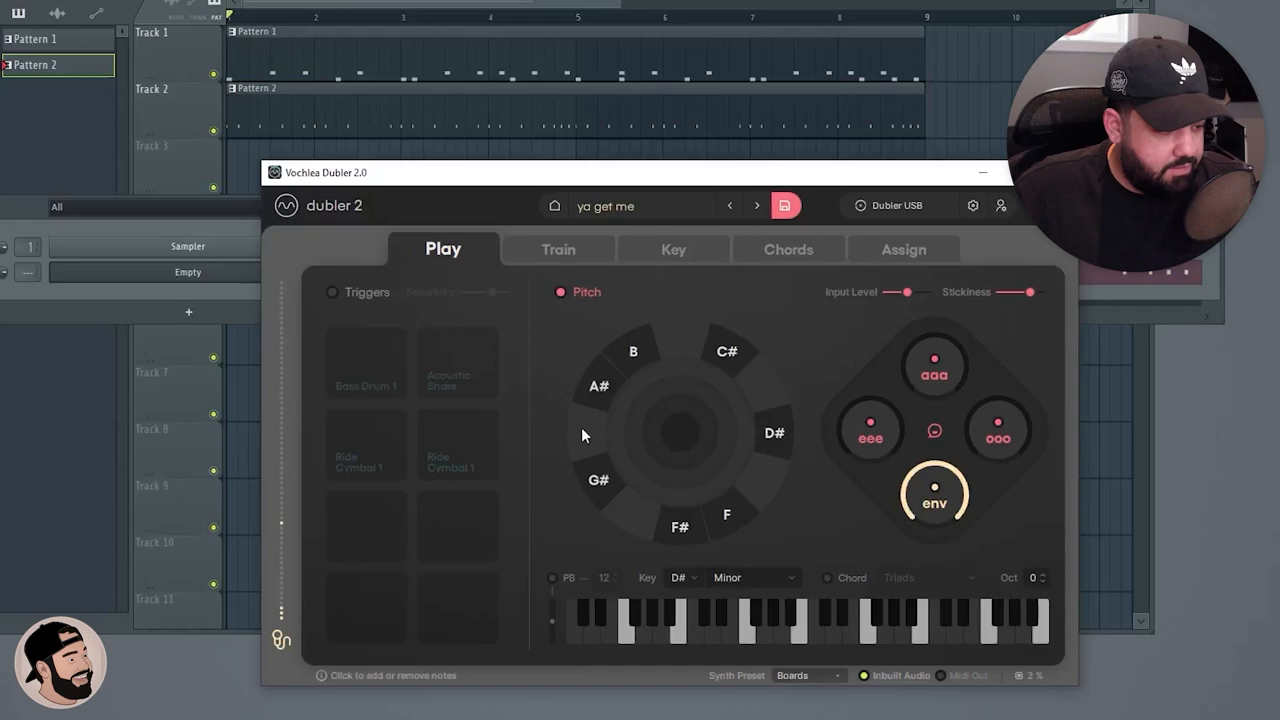
mouse_move(803, 426)
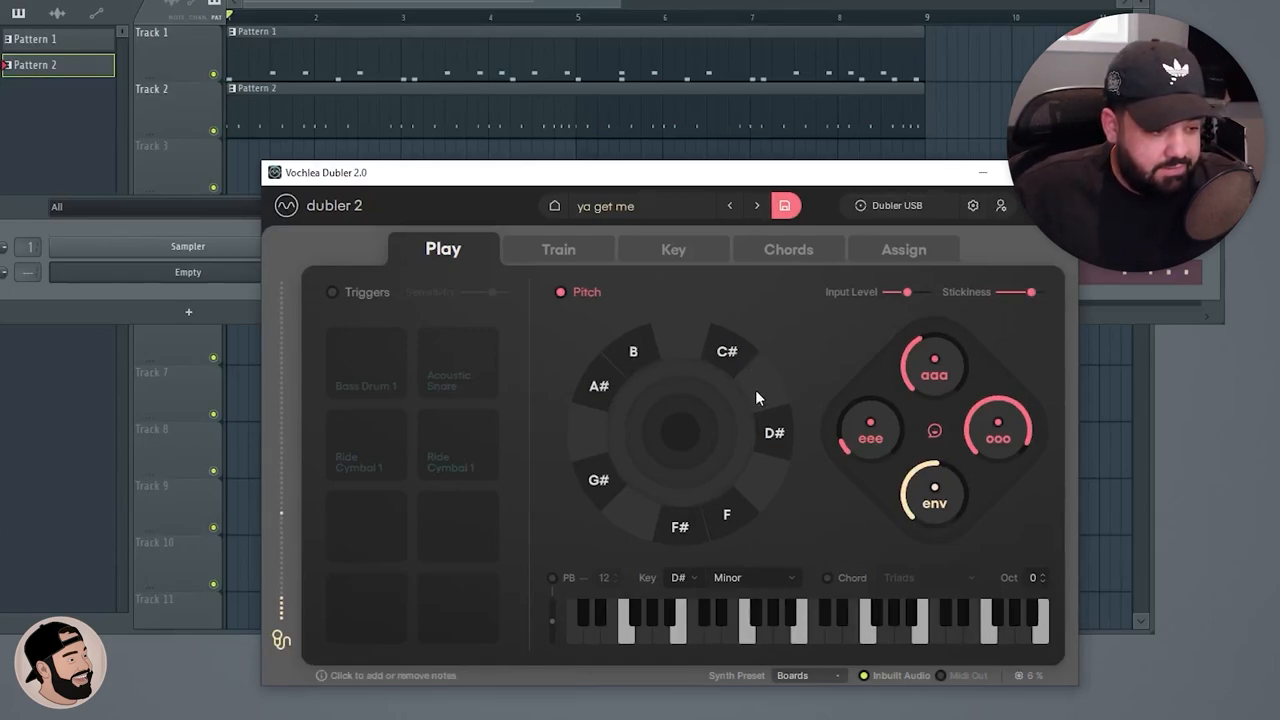
mouse_move(752, 386)
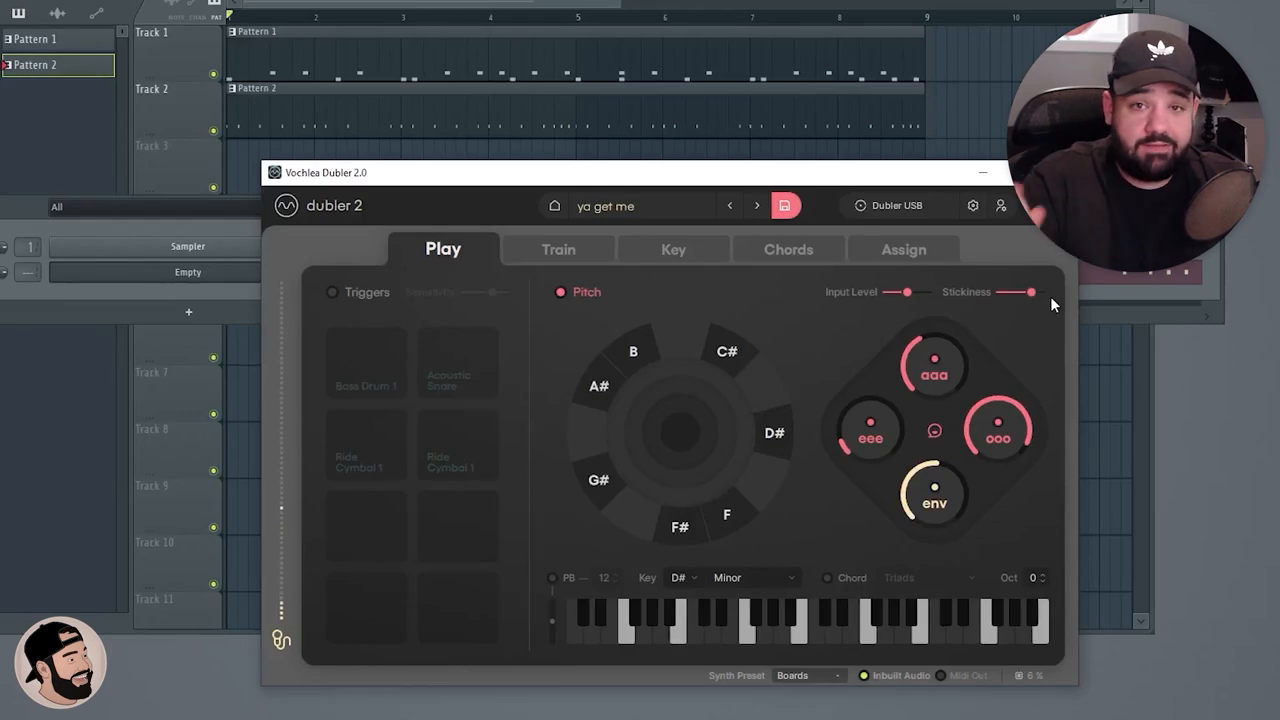
click(788, 249)
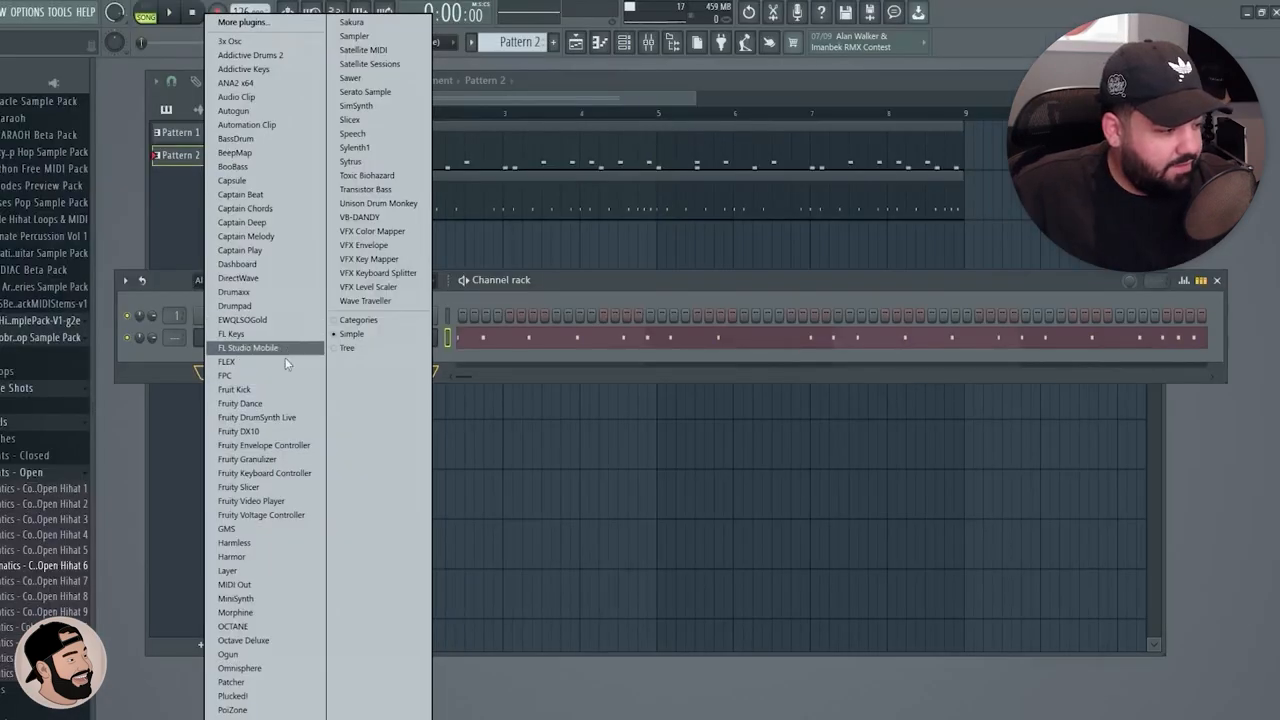
mouse_move(227, 649)
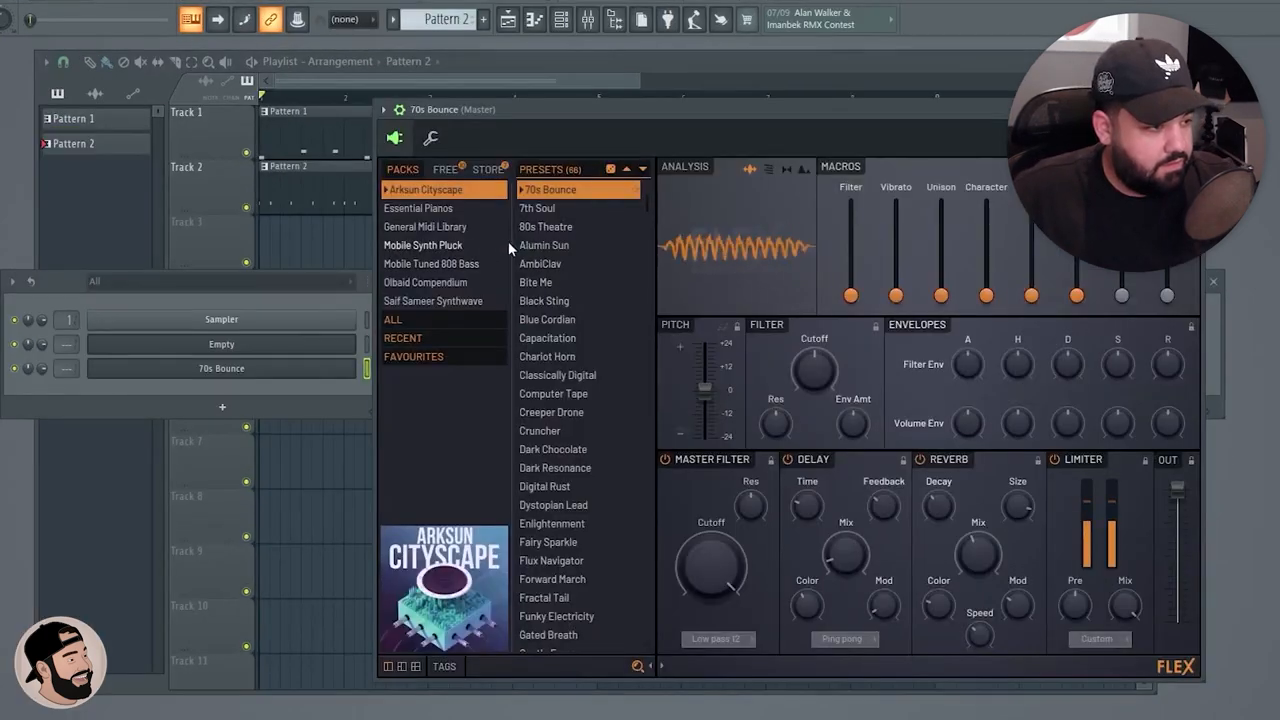
Audition the 80s Theatre and another Arksun Cityscape preset on the FLEX synth
click(546, 226)
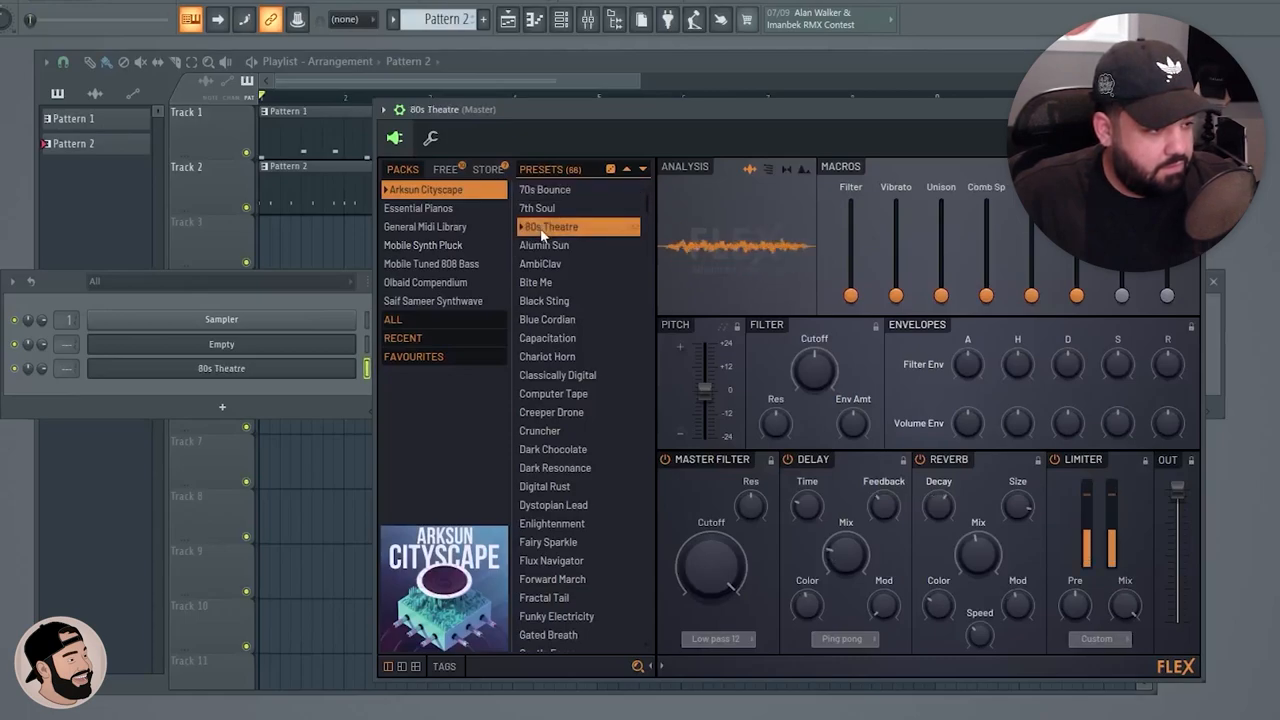
click(561, 189)
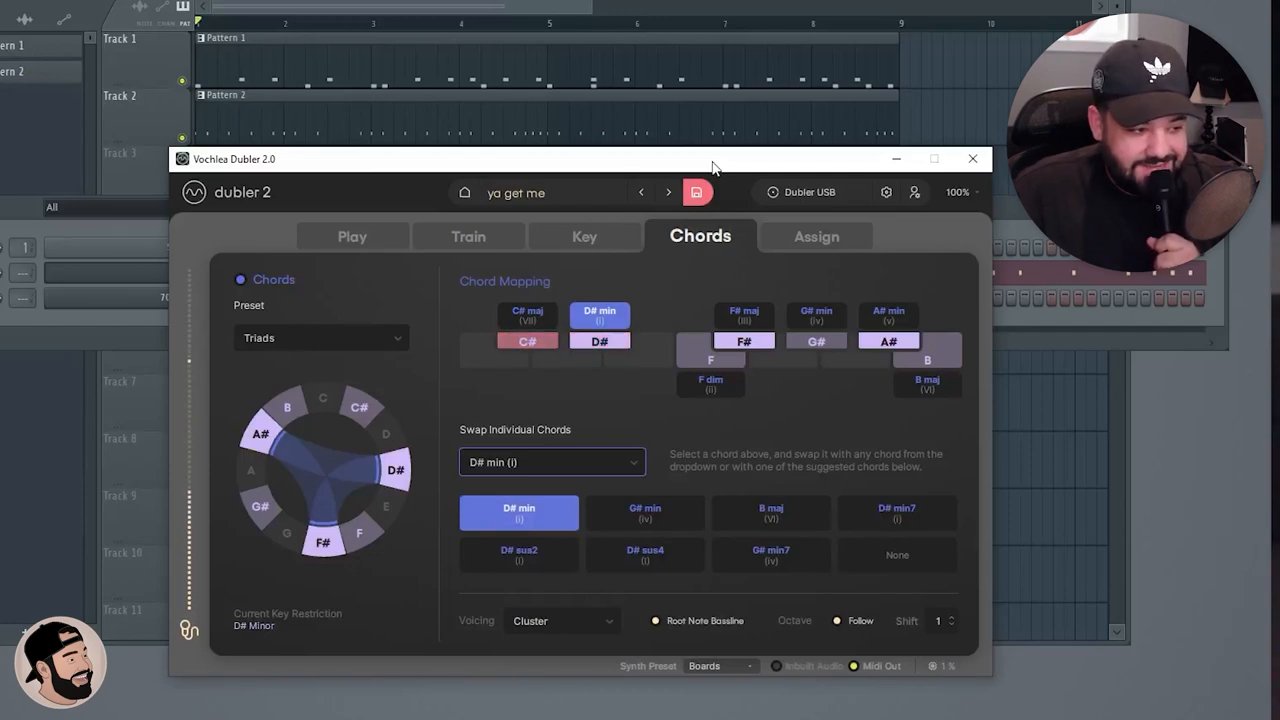
Start recording the triad chord progression into Pattern 3
click(972, 158)
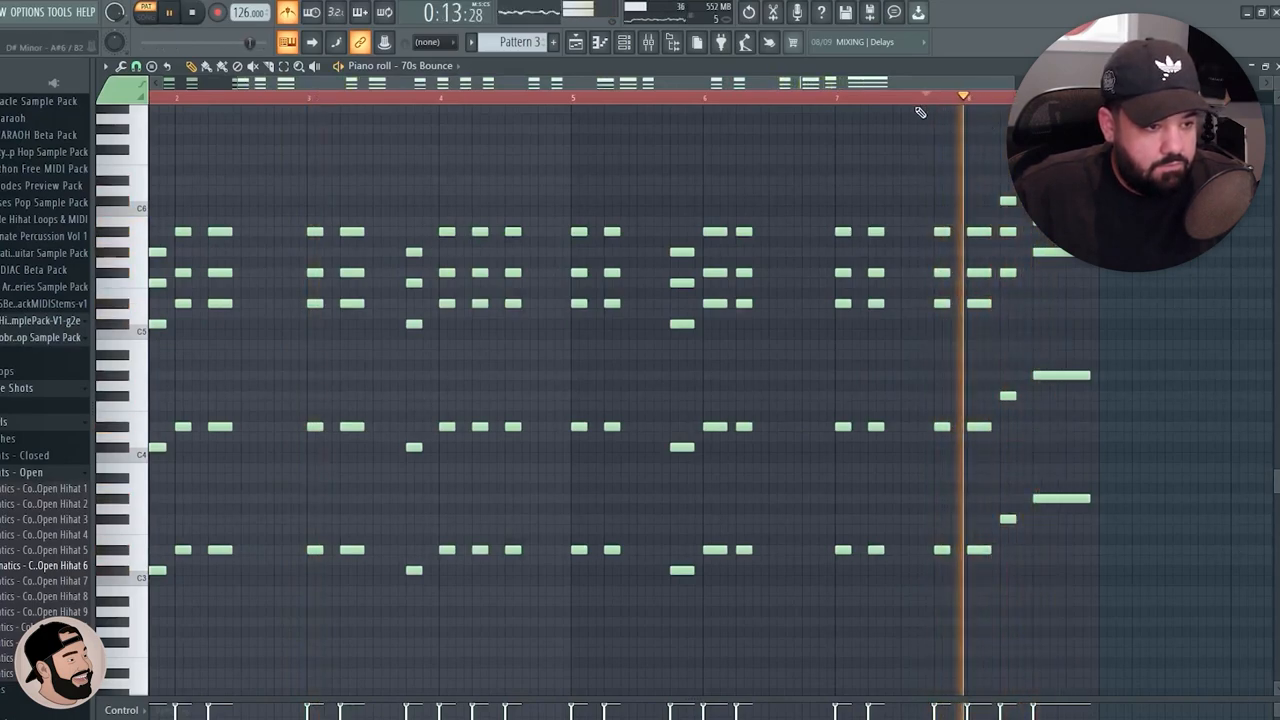
Paint Pattern 3 onto Track 3 and play back the arrangement
drag(870, 340, 1023, 595)
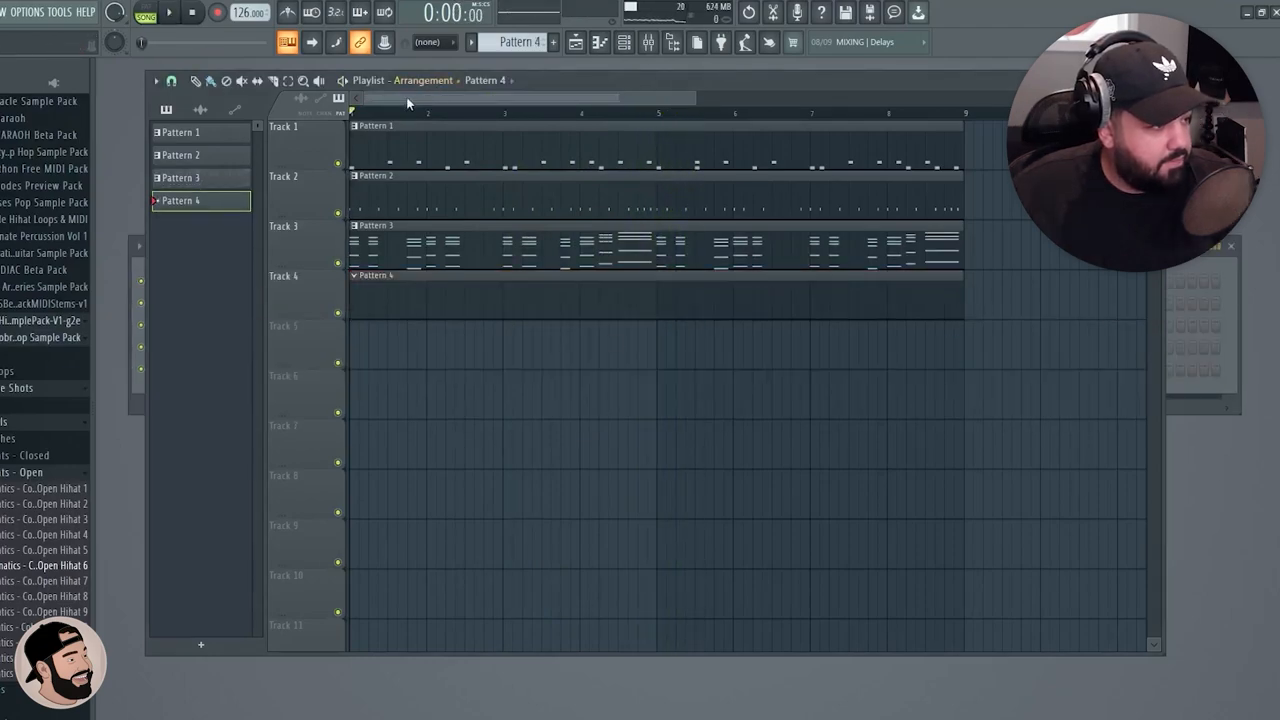
click(175, 15)
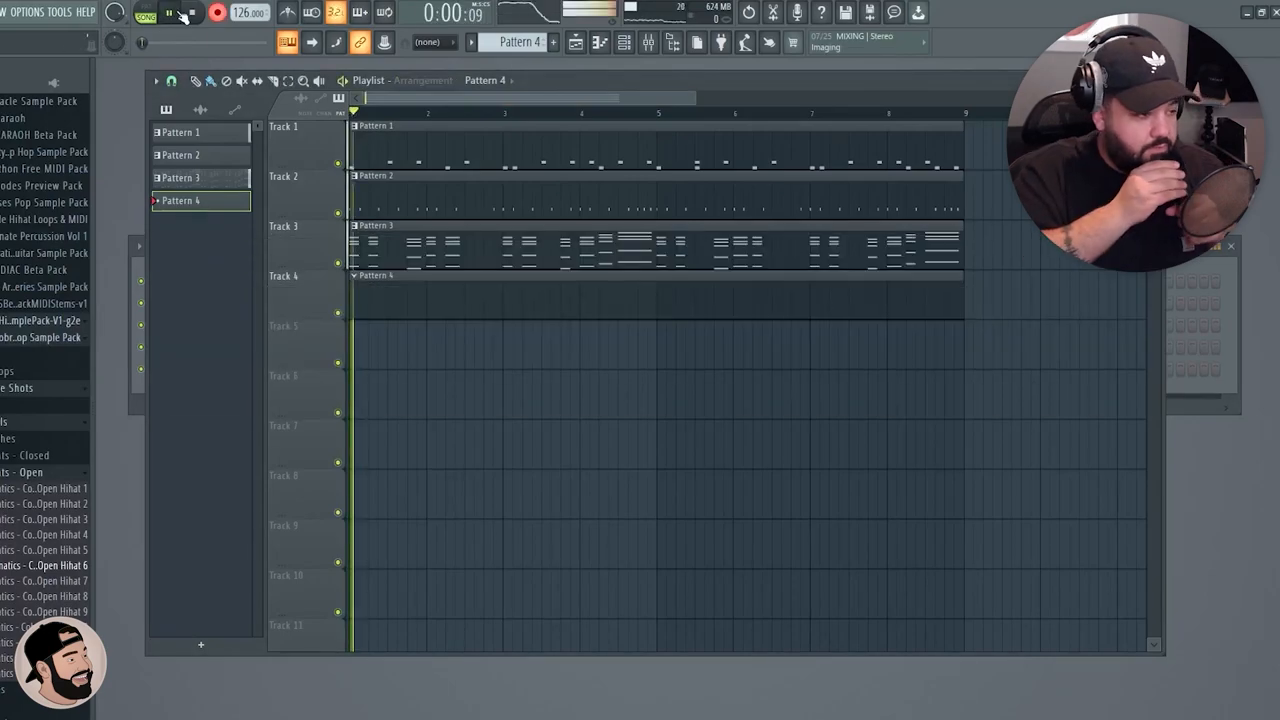